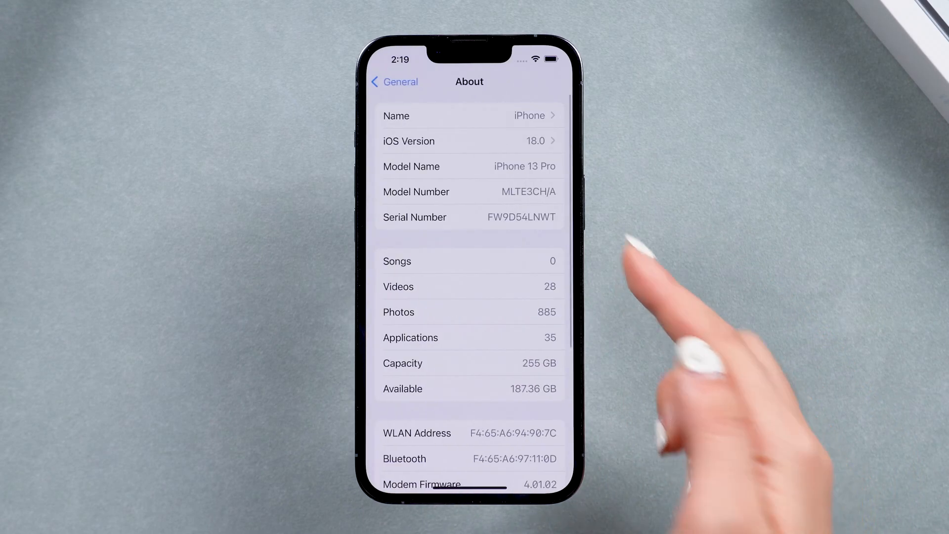
# Step: Go through Settings > Apple ID > Find My to Find My iPhone and toggle it off
pyautogui.click(469, 141)
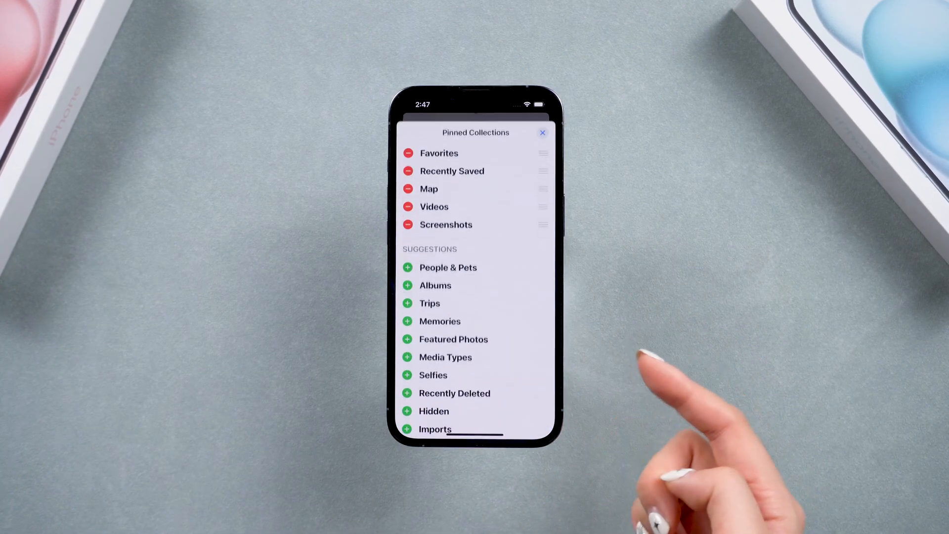
pyautogui.moveTo(542, 188); pyautogui.dragTo(543, 219)
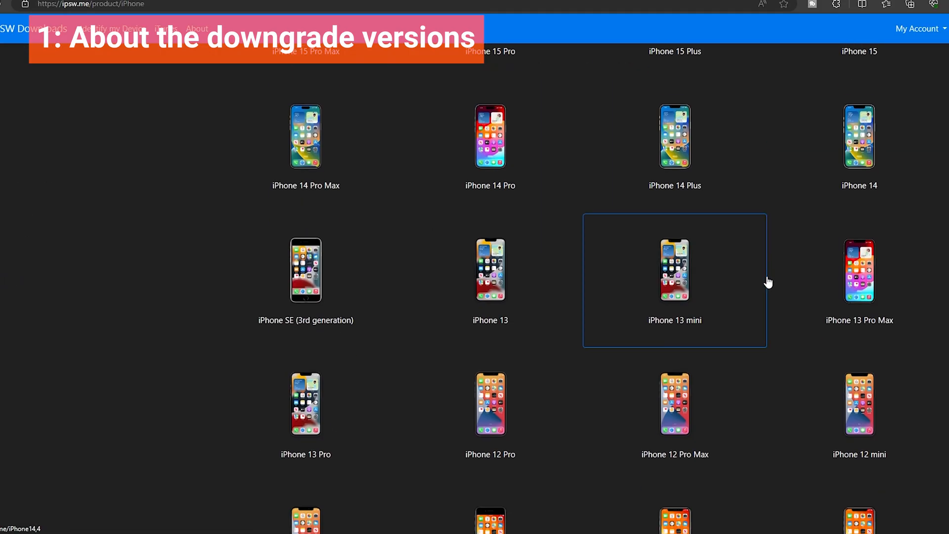
pyautogui.scroll(-3)
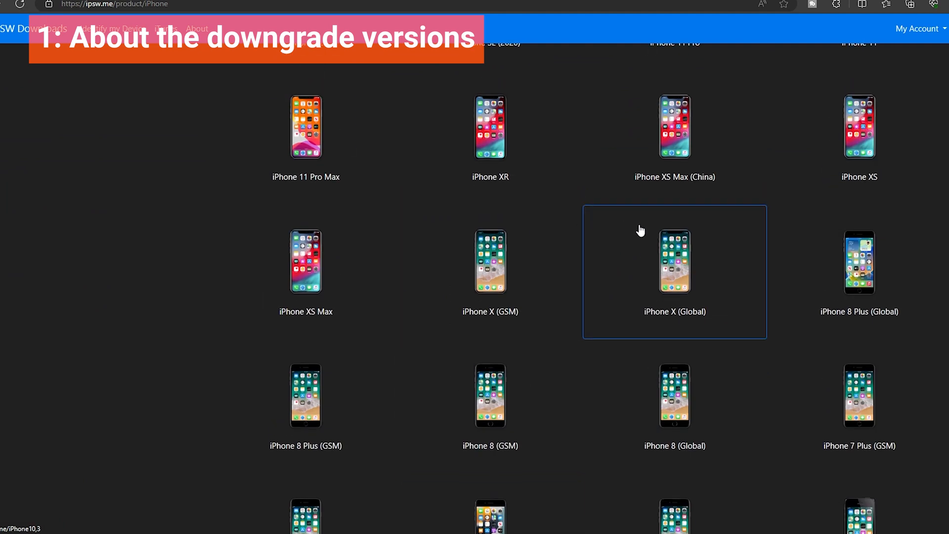
pyautogui.click(675, 270)
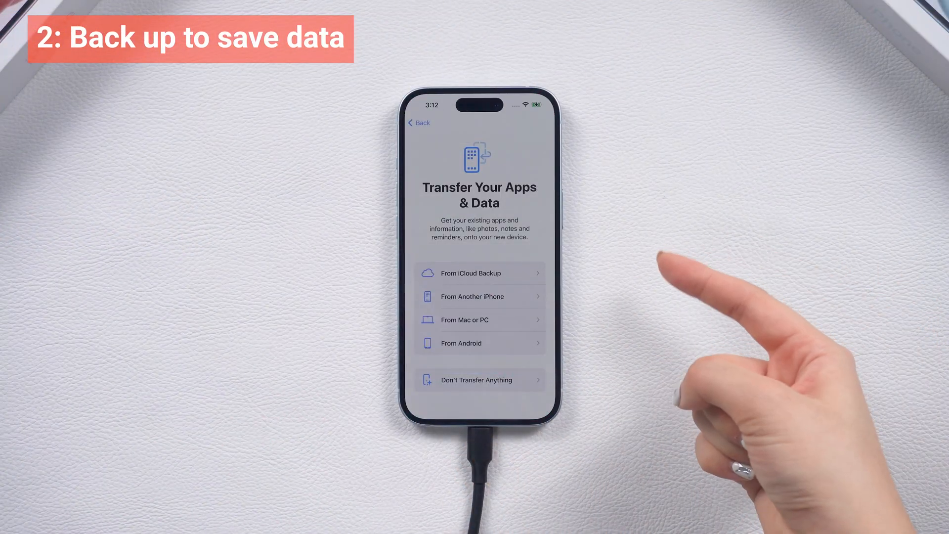
pyautogui.click(483, 273)
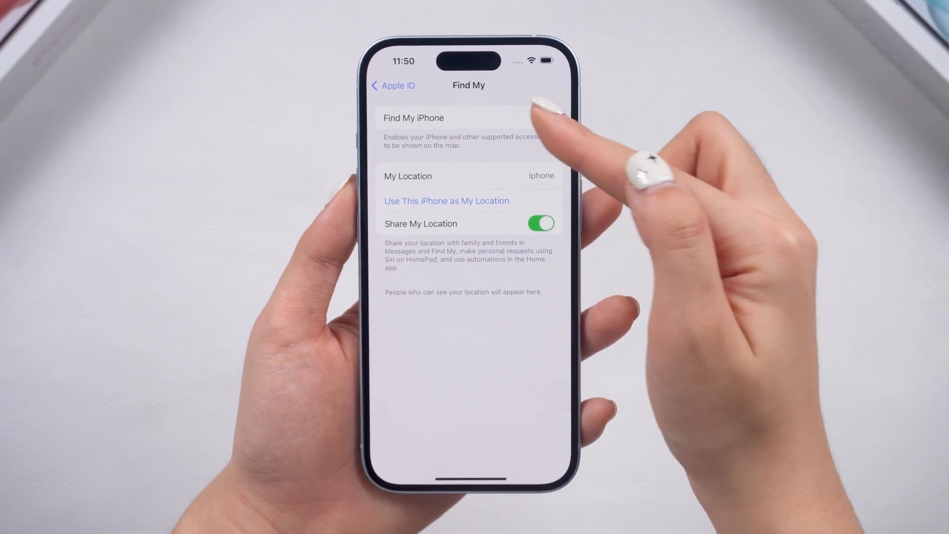
pyautogui.click(413, 118)
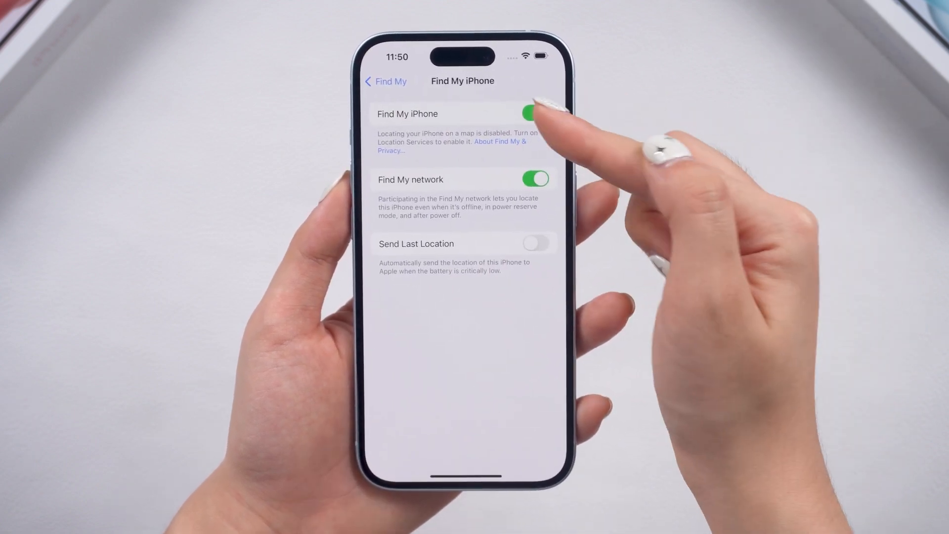
pyautogui.click(536, 114)
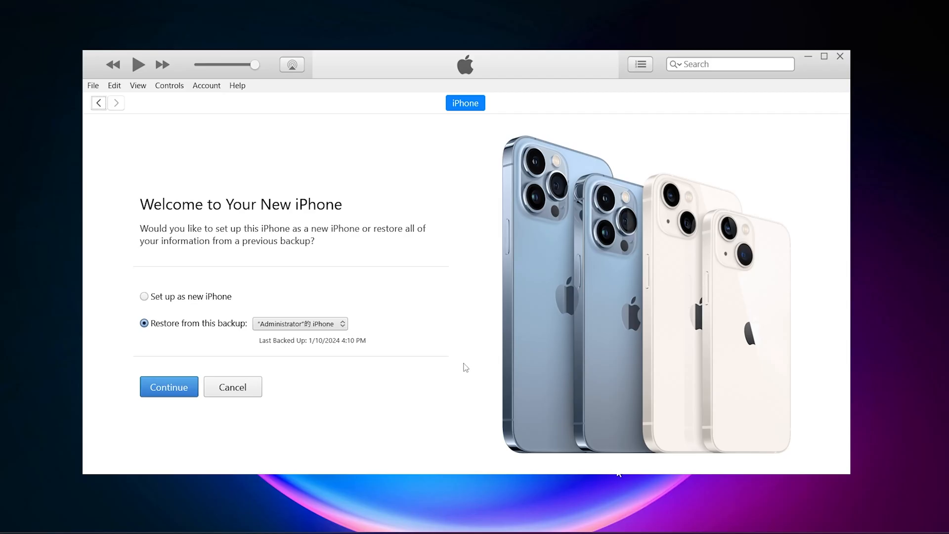
# Step: Set the iPhone 15 up as new, continue to Summary, and start Back Up Now to this computer
pyautogui.click(144, 296)
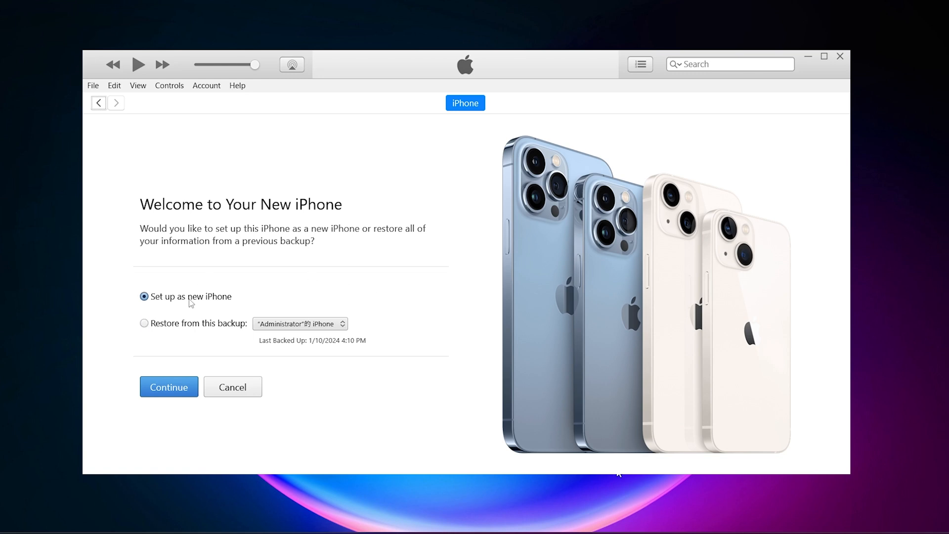
pyautogui.click(169, 386)
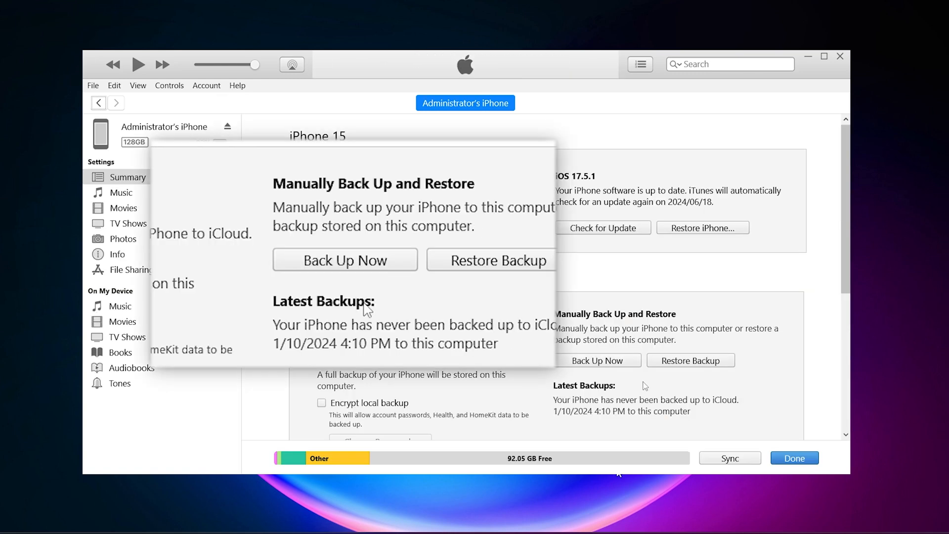
pyautogui.click(345, 259)
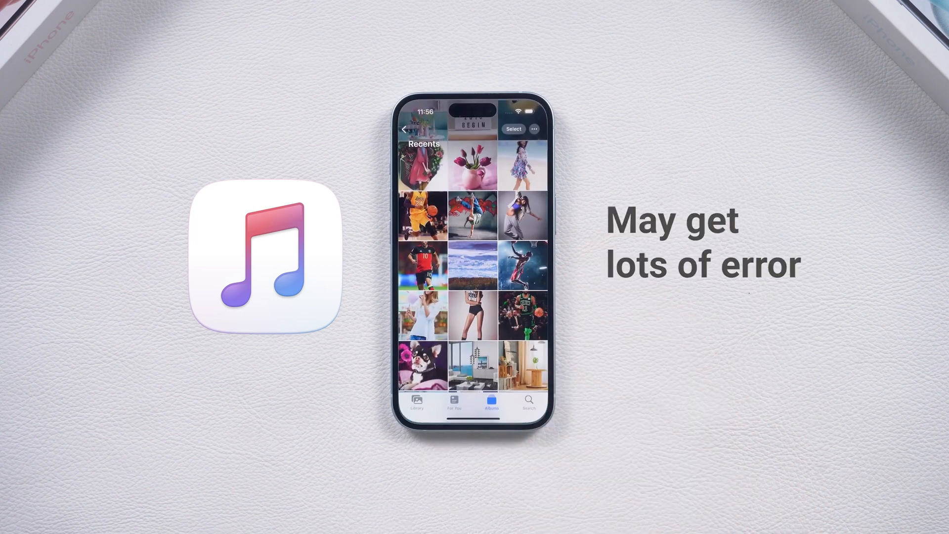
pyautogui.scroll(-3)
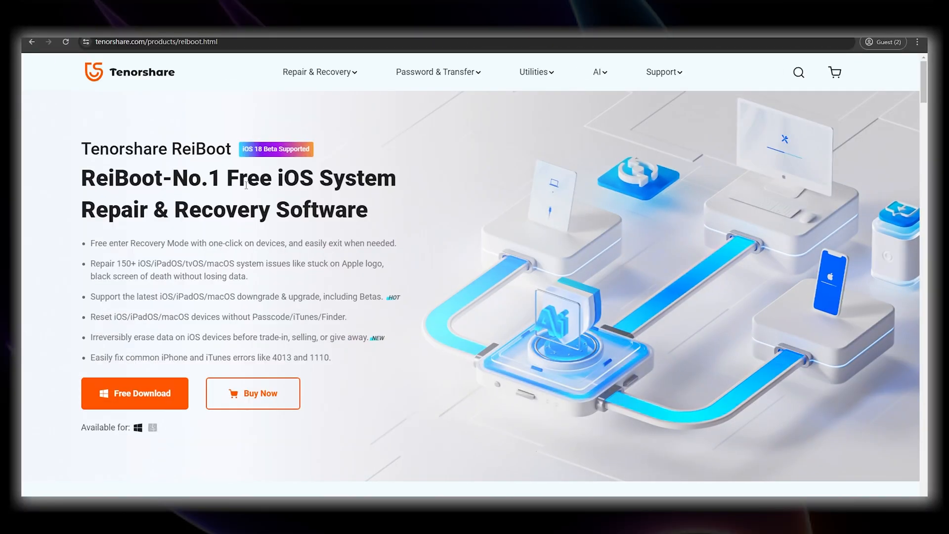
pyautogui.moveTo(409, 222)
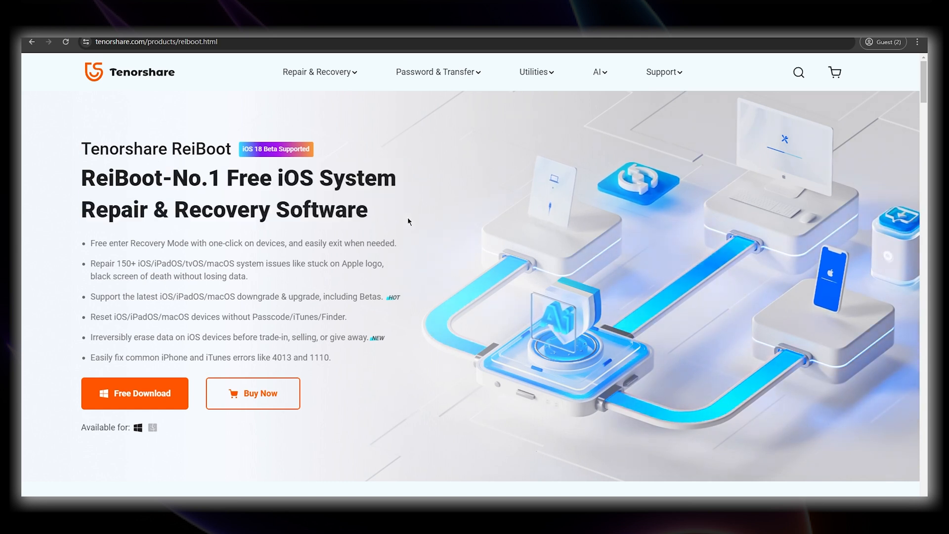
pyautogui.scroll(-3)
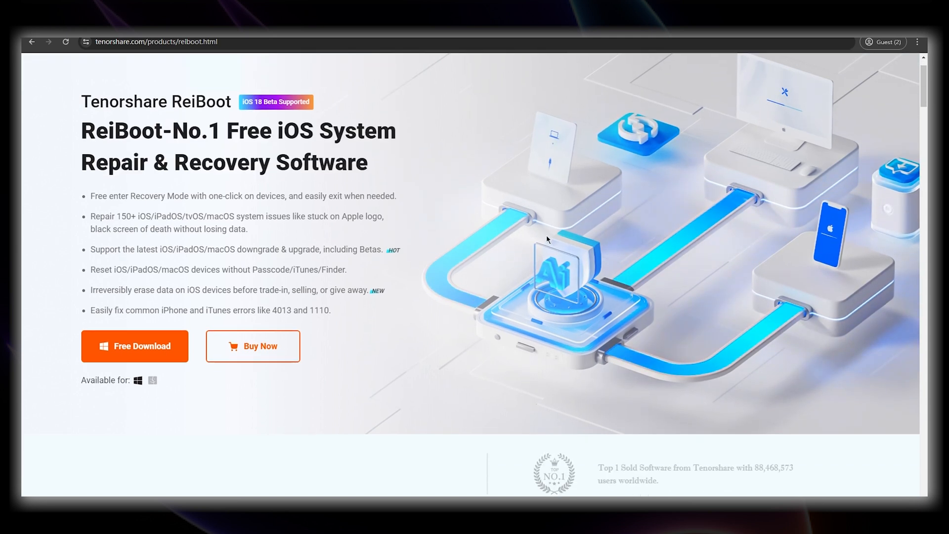
pyautogui.scroll(-3)
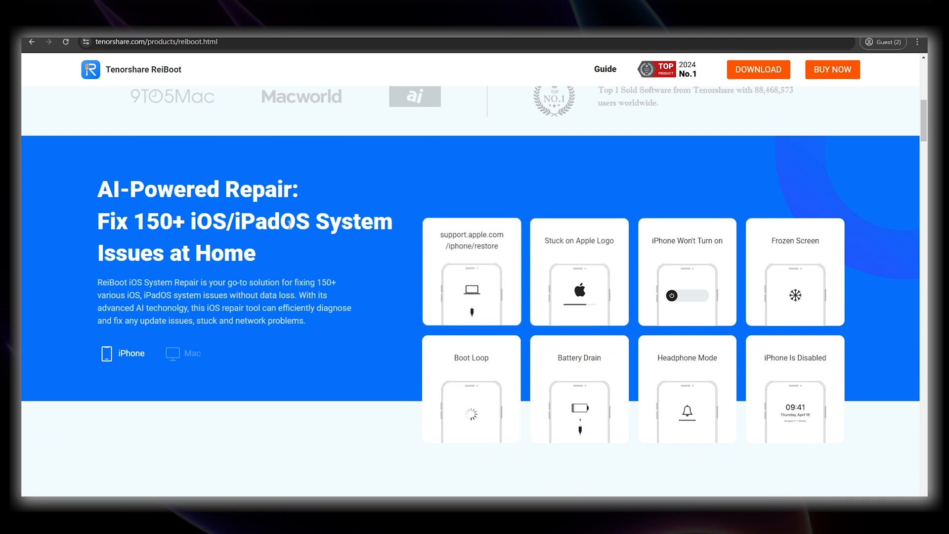
pyautogui.scroll(-3)
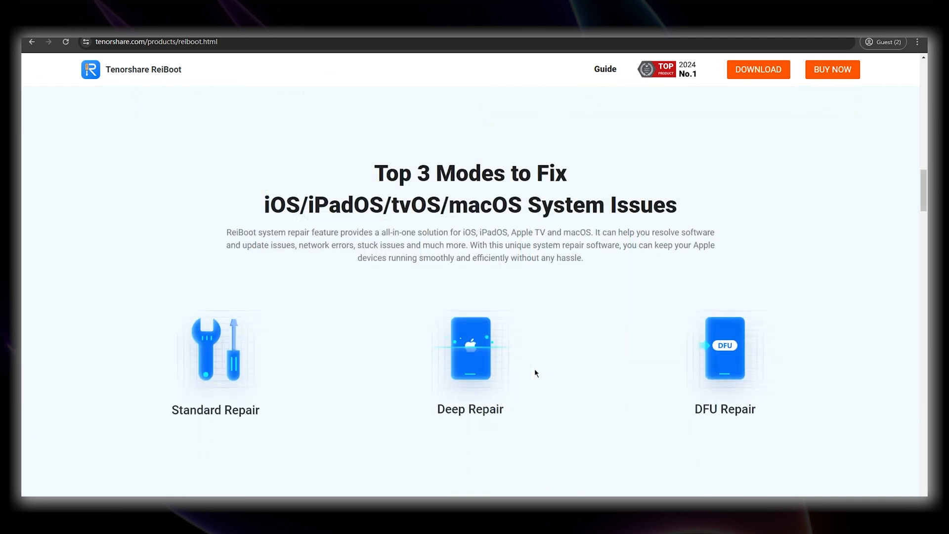
pyautogui.scroll(-3)
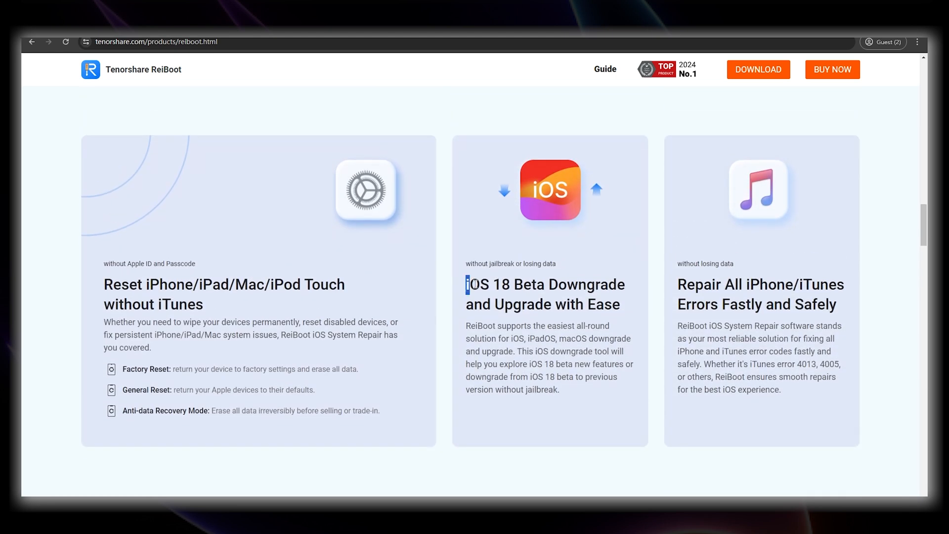
pyautogui.moveTo(466, 285); pyautogui.dragTo(620, 305)
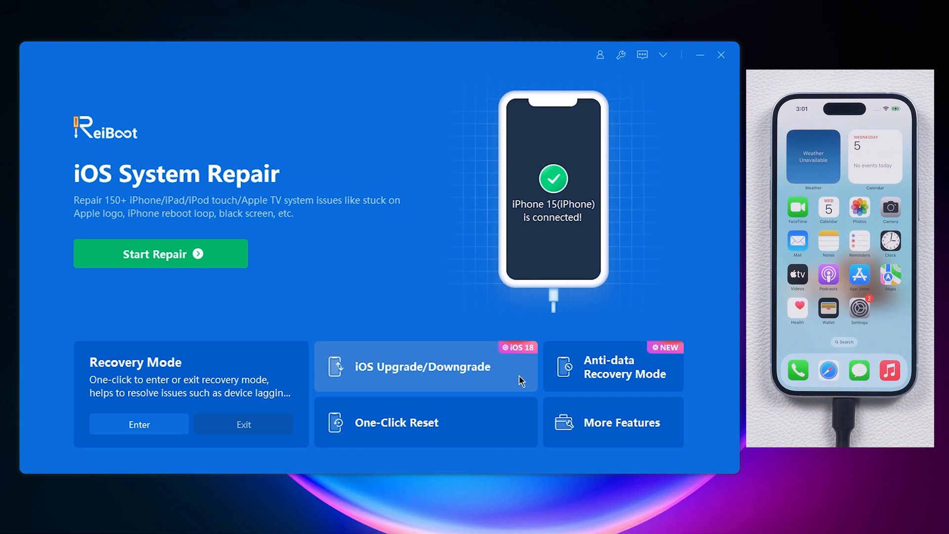
# Step: In ReiBoot choose iOS Downgrade and download the iOS 17.5.1 firmware for the iPhone 15
pyautogui.click(422, 366)
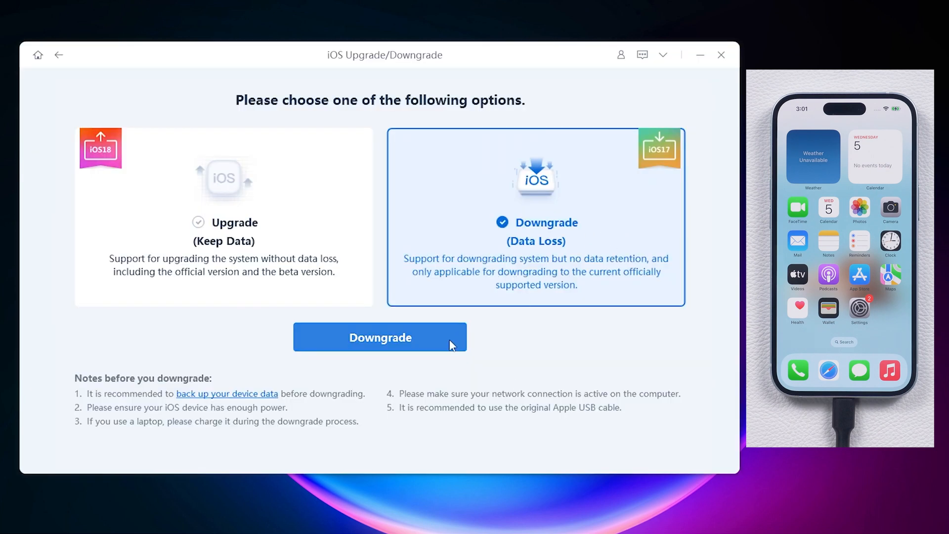
pyautogui.click(381, 337)
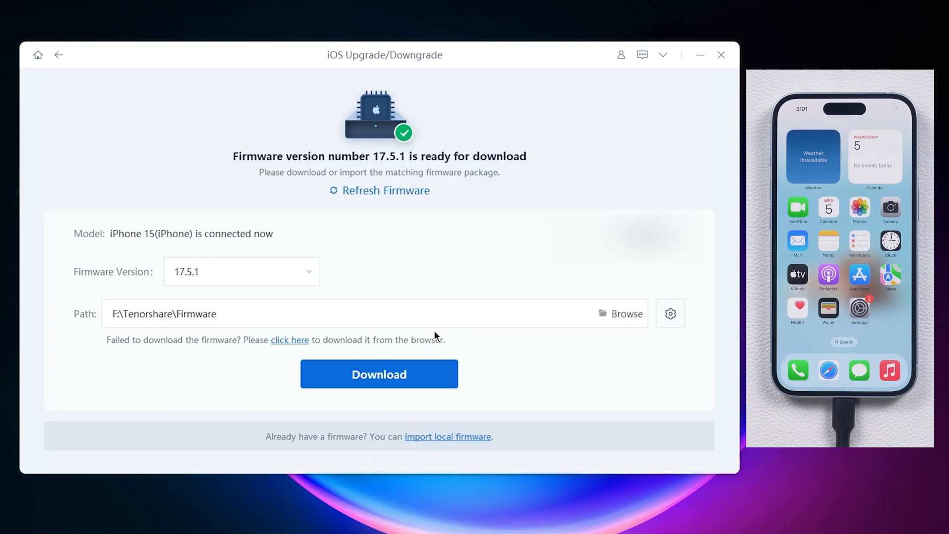
pyautogui.moveTo(449, 385)
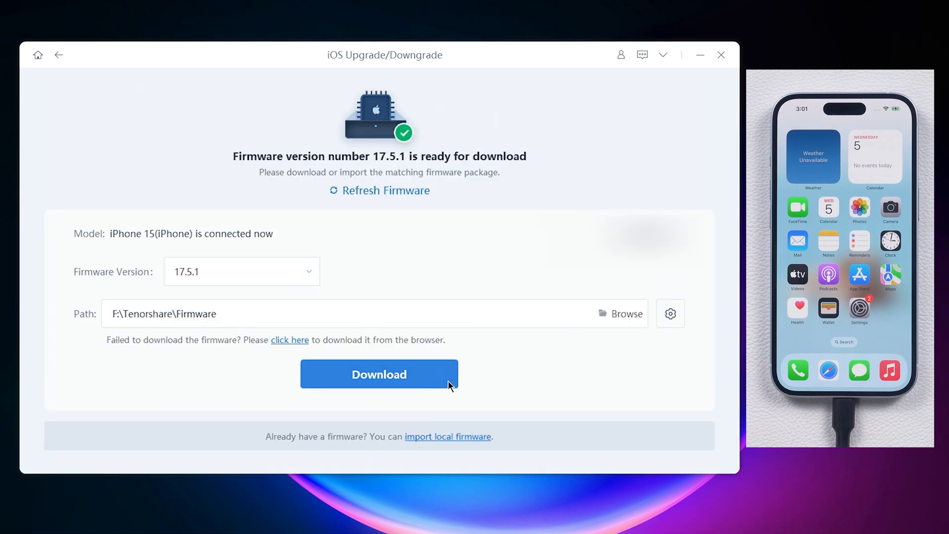
pyautogui.click(378, 374)
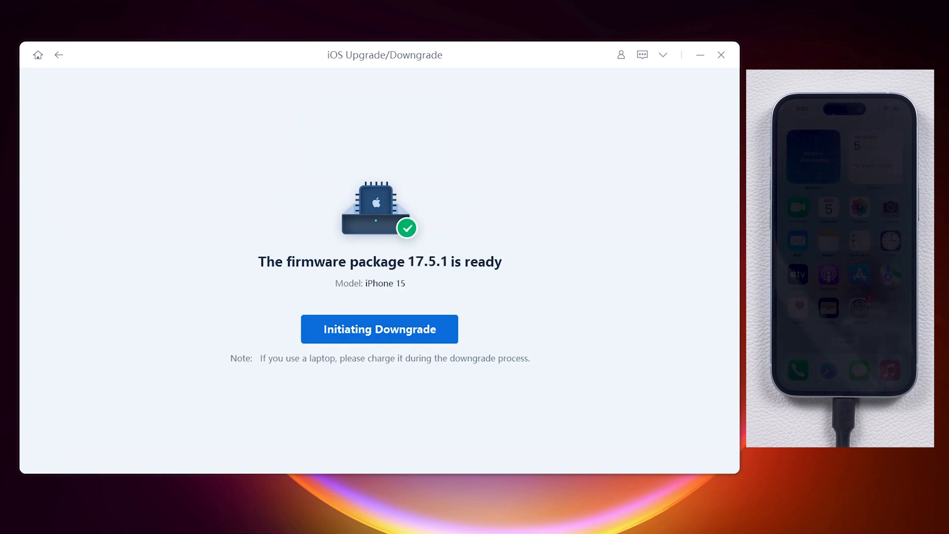
# Step: Start the ReiBoot downgrade to 17.5.1 and let the iPhone reboot to setup
pyautogui.click(378, 329)
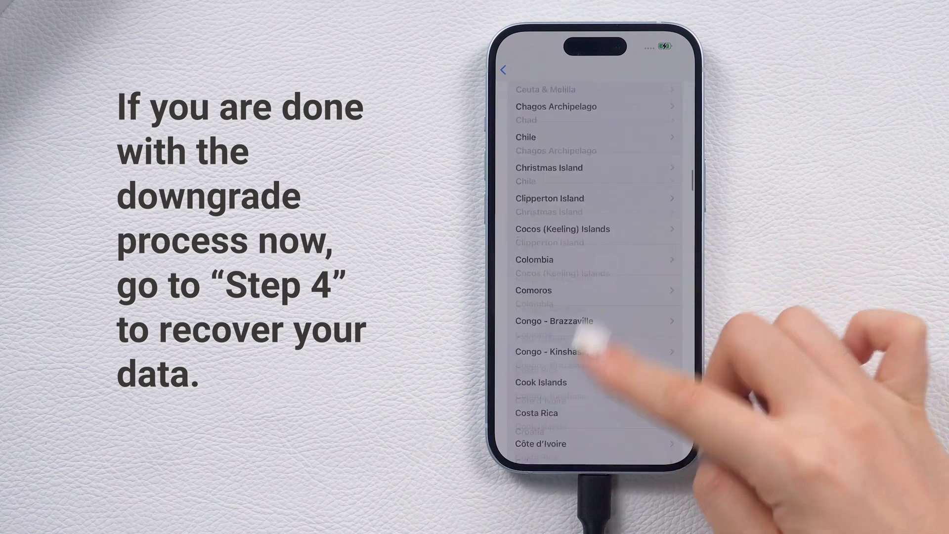
pyautogui.scroll(-3)
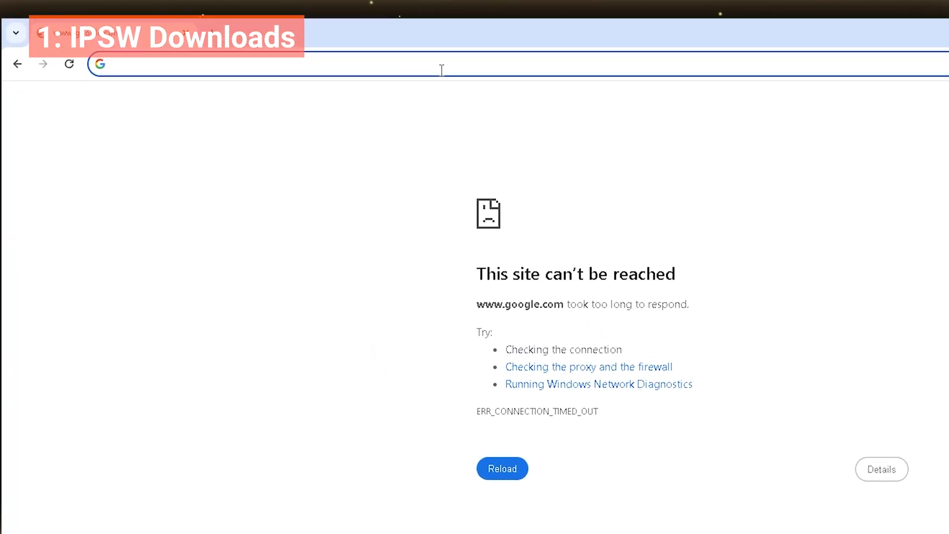
# Step: On ipsw.me pick iPhone 12 and download the iOS 17.2.1 (21C66) firmware, 7.82 GB
pyautogui.write('ipsw.me')
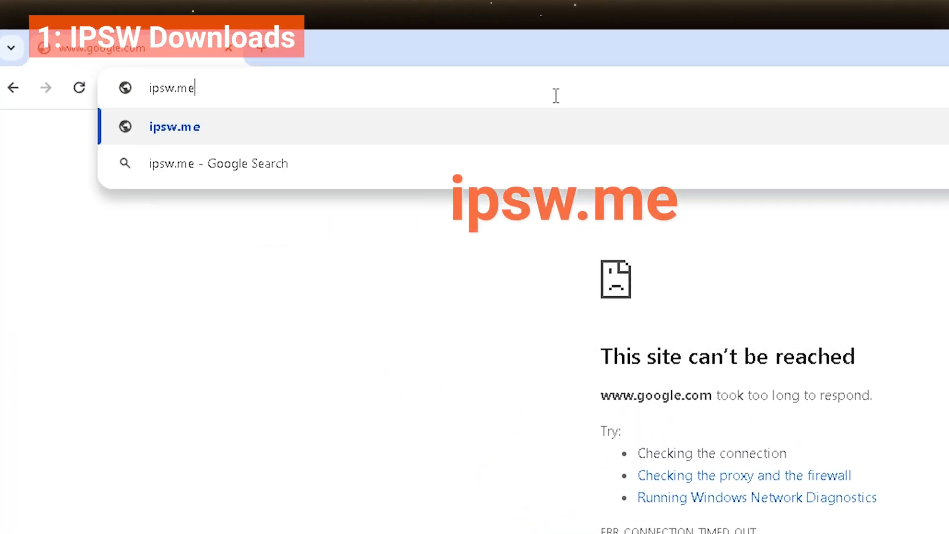
pyautogui.press('Enter')
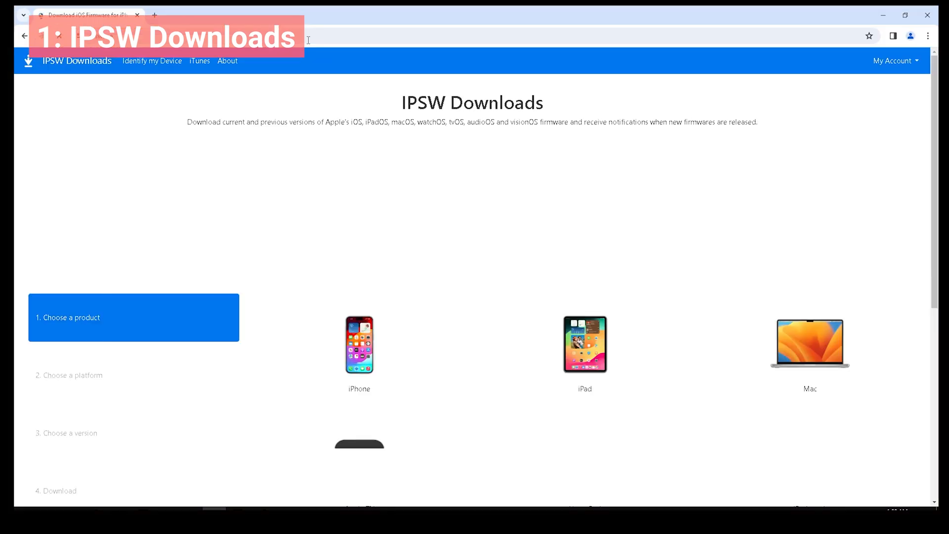
pyautogui.click(359, 344)
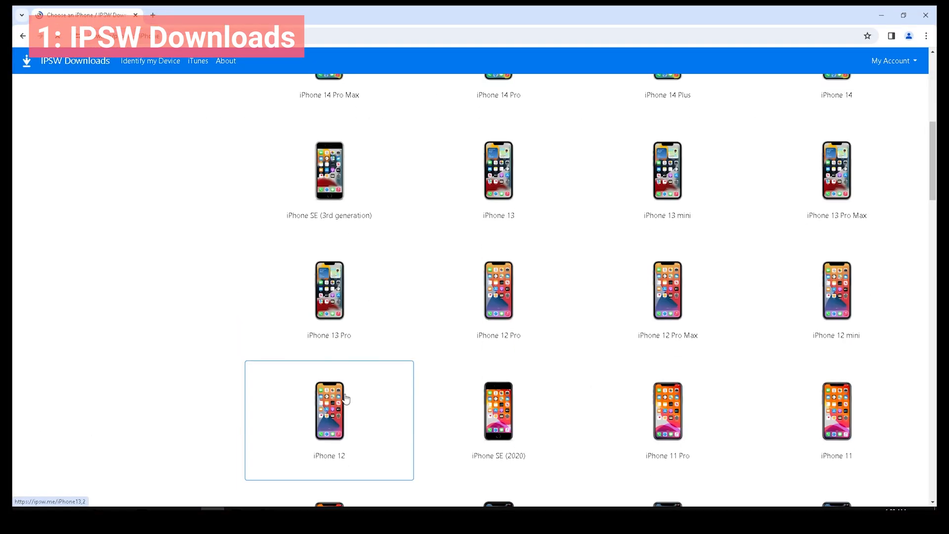
pyautogui.click(328, 412)
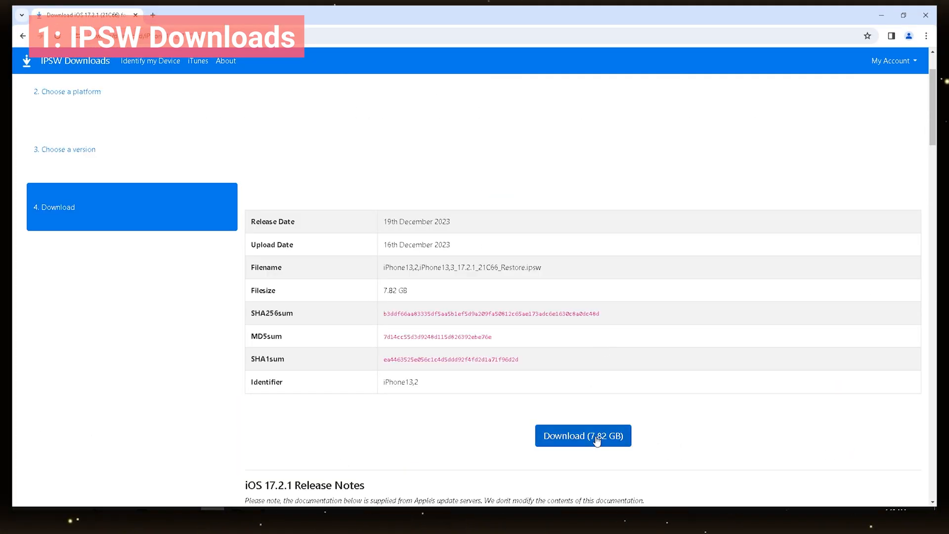
pyautogui.click(583, 436)
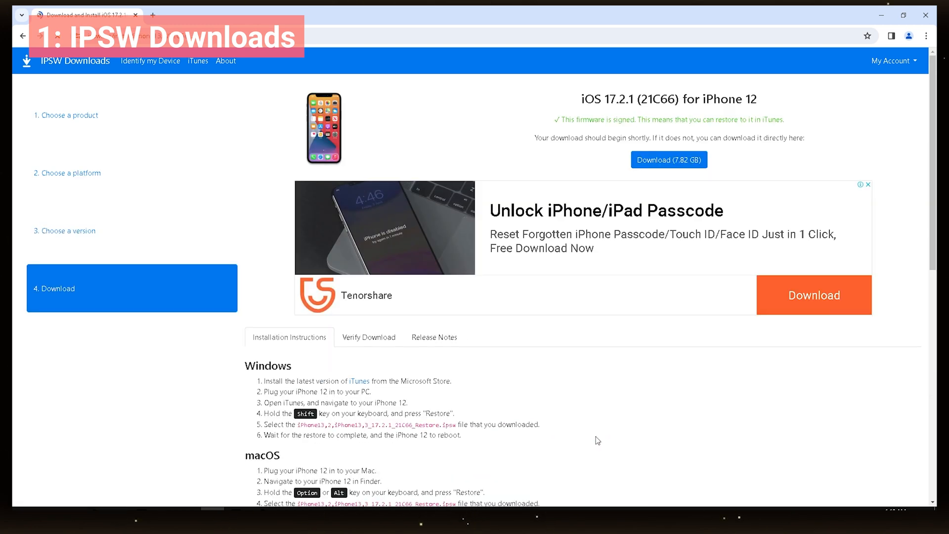
pyautogui.click(873, 36)
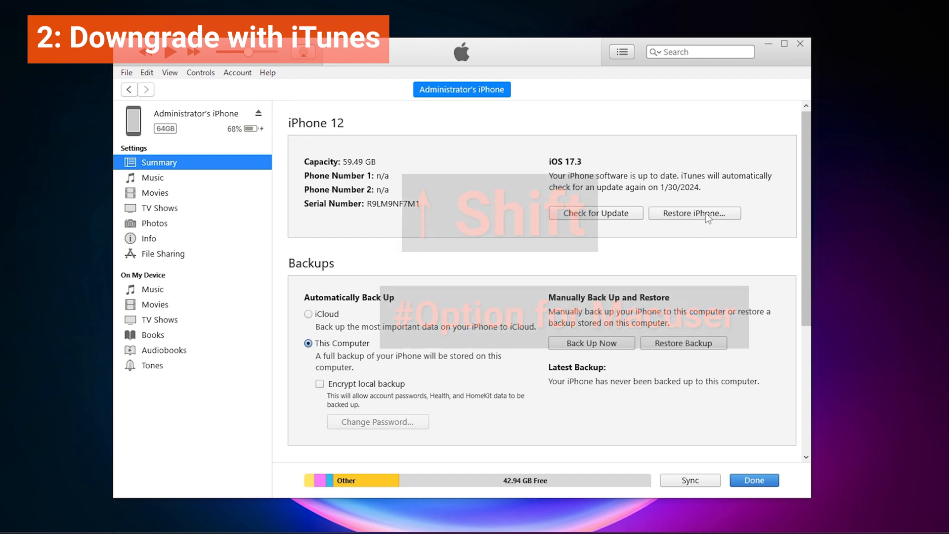
# Step: Restore the iPhone 12 from the iOS 17.2.1 .ipsw file, confirming Restore and Update to factory settings
pyautogui.click(695, 213)
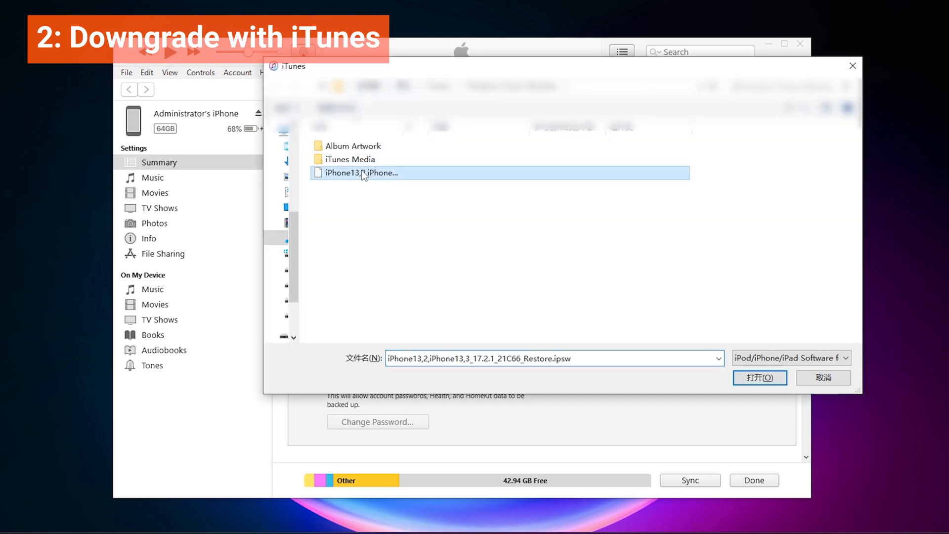
pyautogui.click(759, 377)
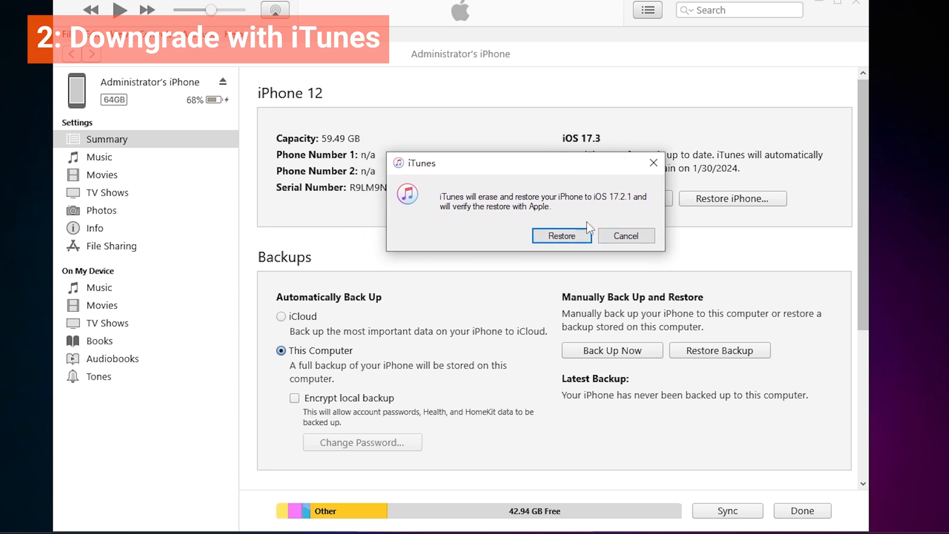
pyautogui.click(562, 235)
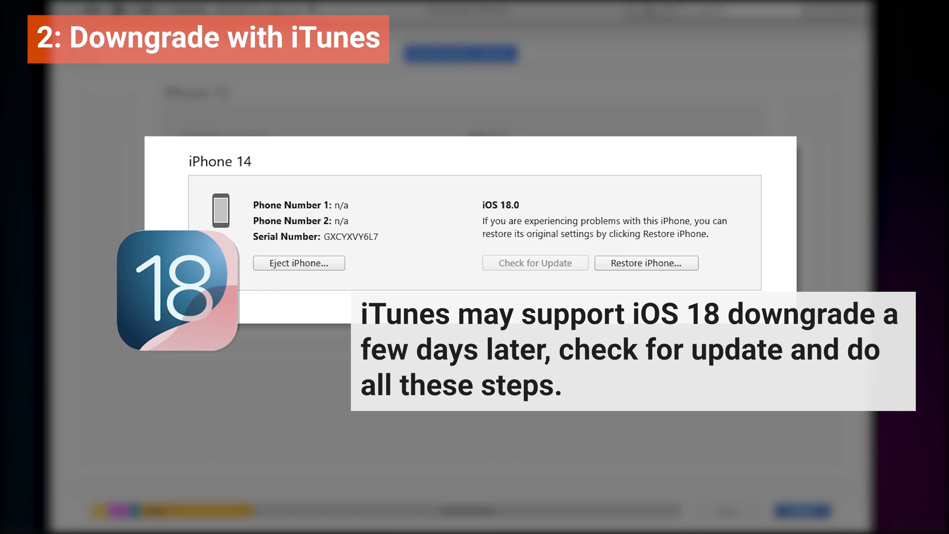
pyautogui.click(647, 263)
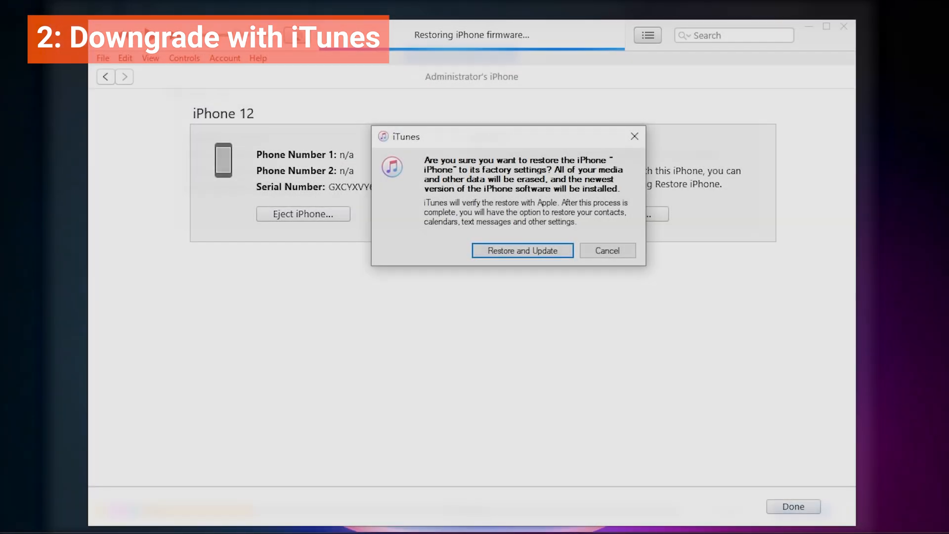
pyautogui.click(522, 251)
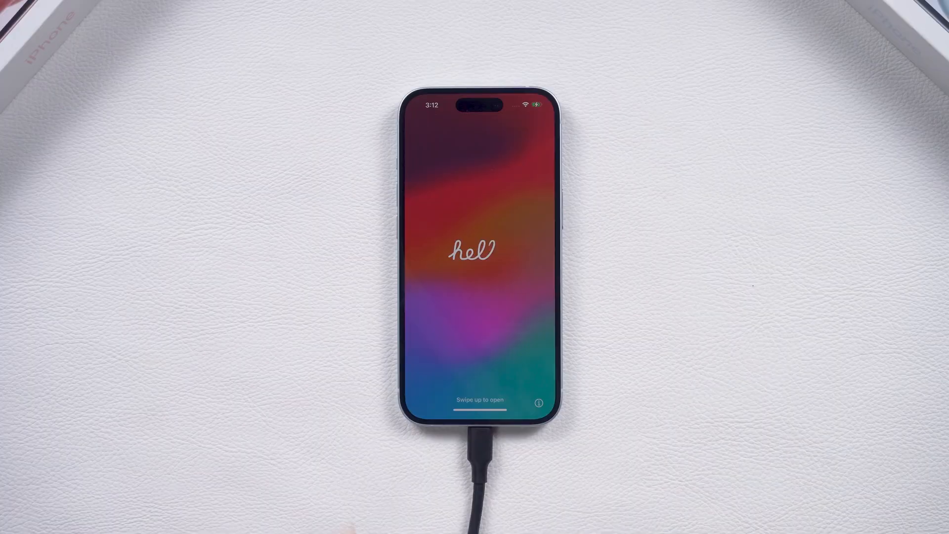
# Step: Run the restored iPhone's setup to Transfer Your Apps & Data and choose From Mac or PC
pyautogui.moveTo(479, 399); pyautogui.dragTo(479, 182)
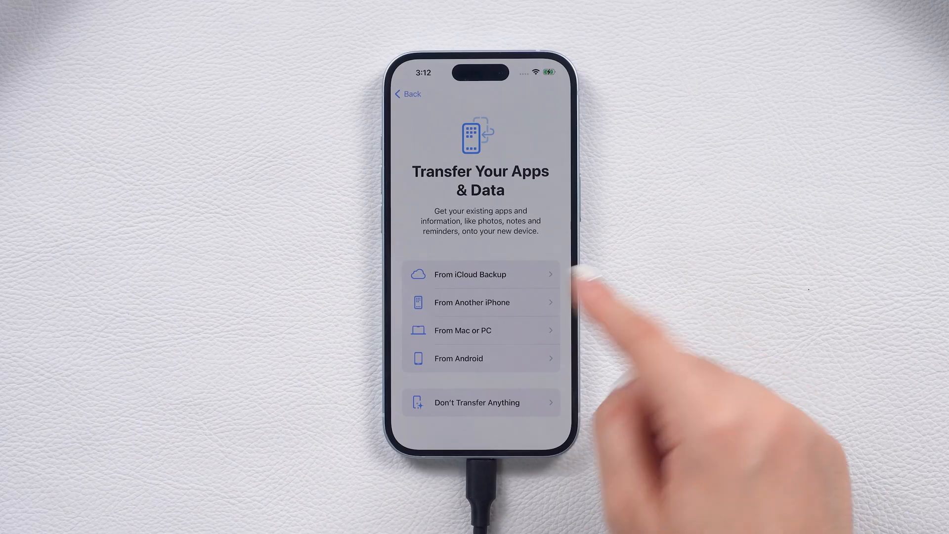
pyautogui.click(480, 331)
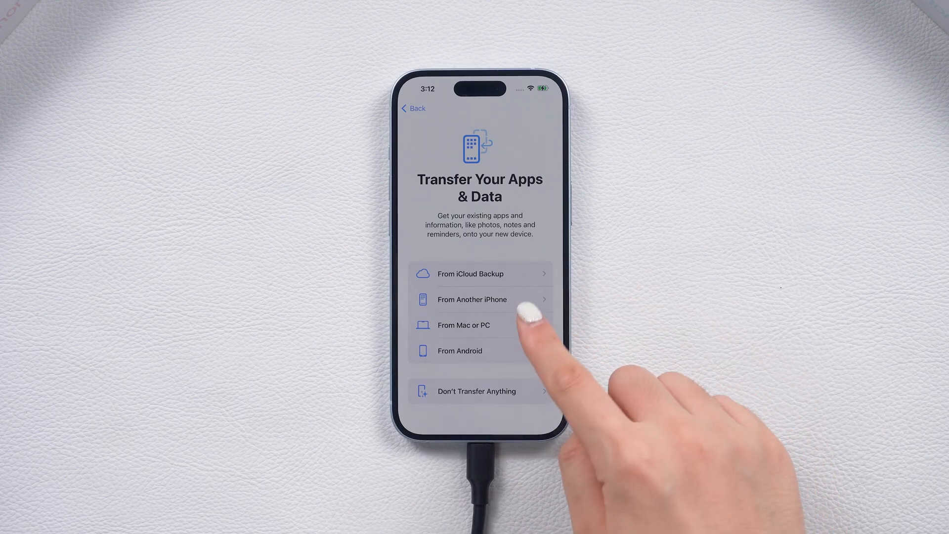
pyautogui.click(464, 325)
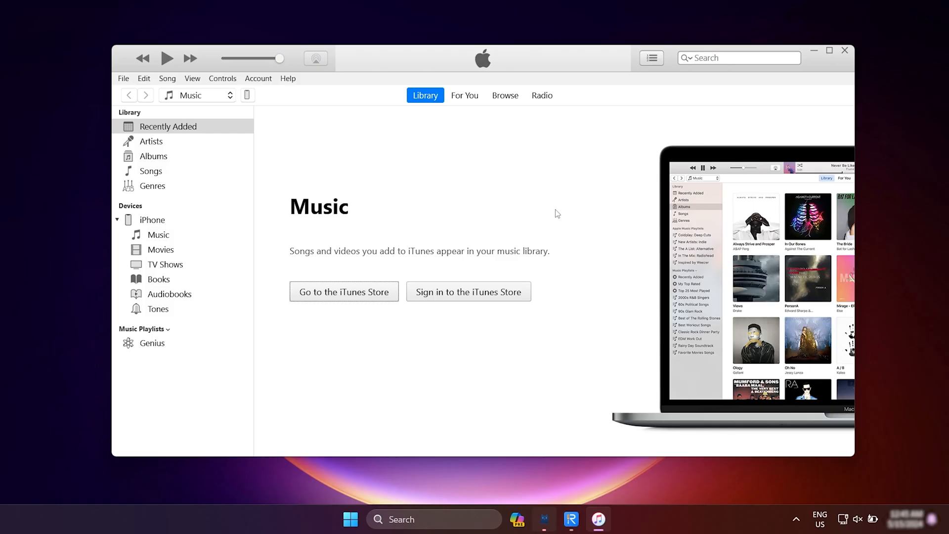
pyautogui.moveTo(243, 102)
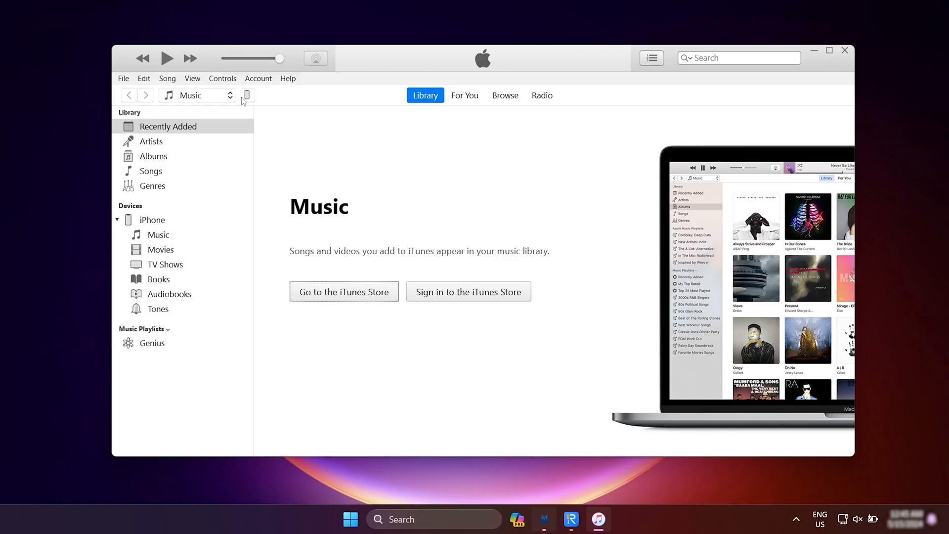
# Step: Select the connected iPhone in iTunes and enter %appdata% in a Windows Run box
pyautogui.click(246, 95)
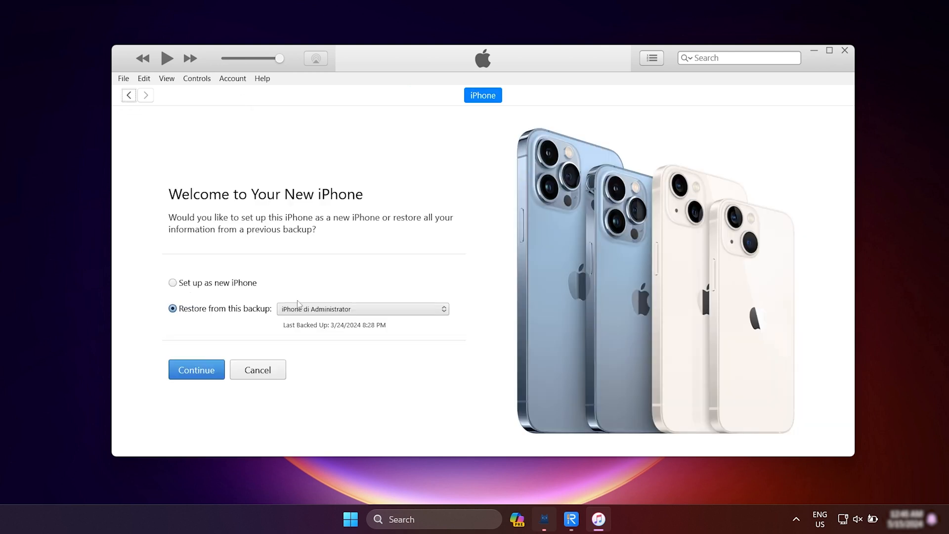
pyautogui.press('Win+r')
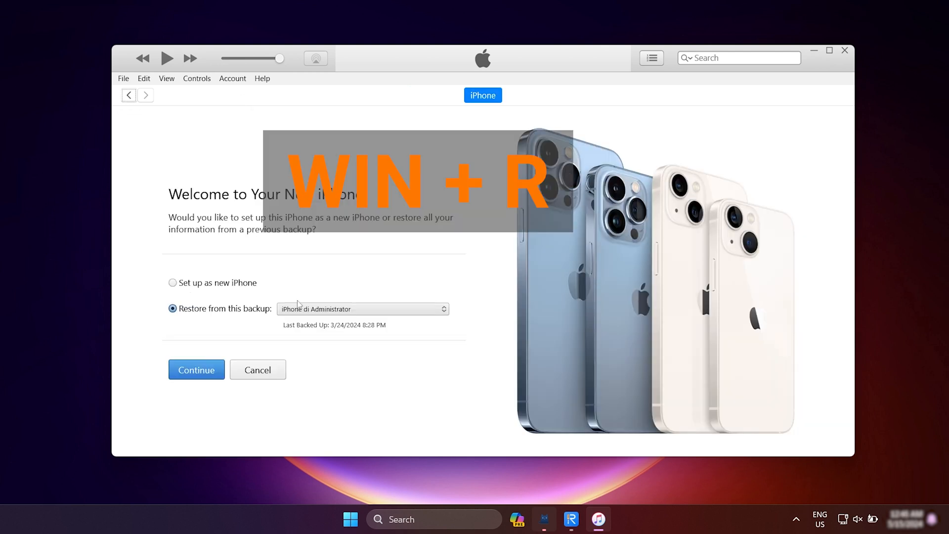
pyautogui.press('Win+r')
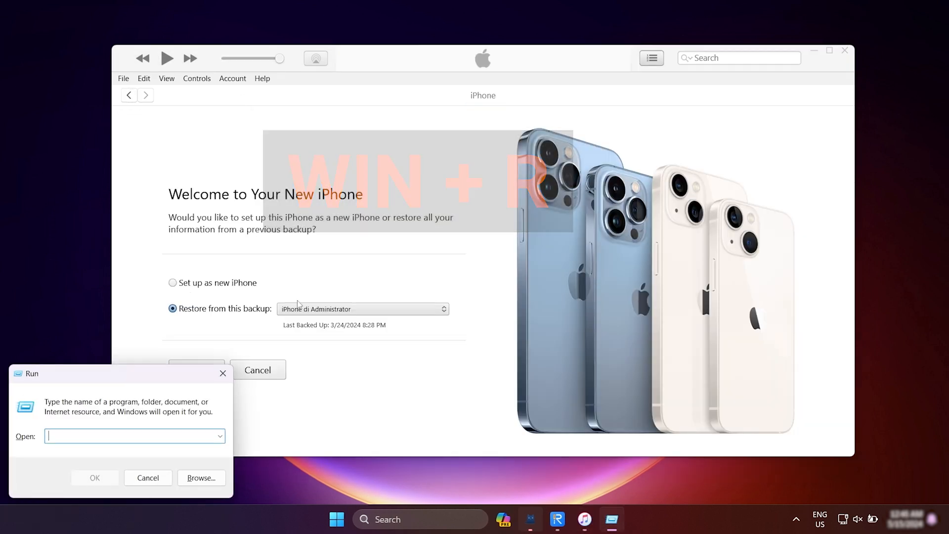
pyautogui.write('%appdata')
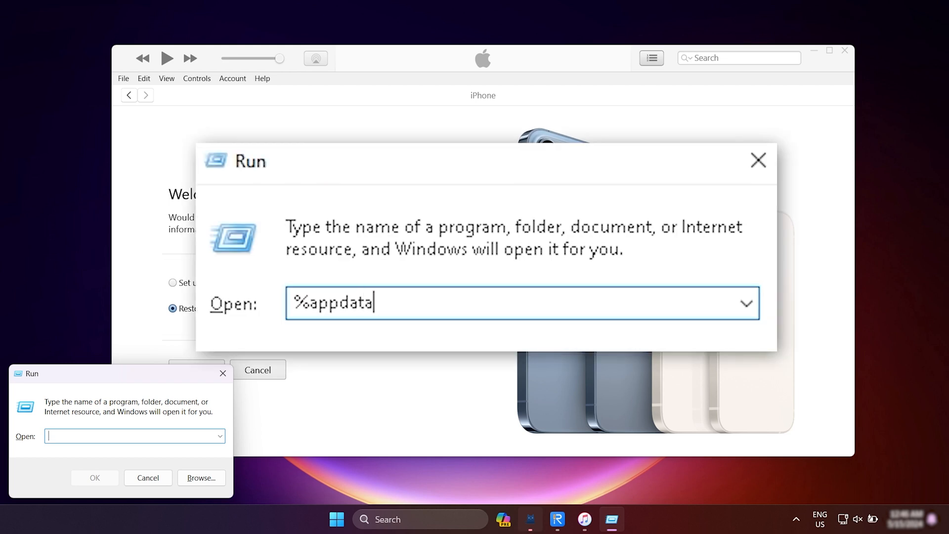
pyautogui.write('%appdata')
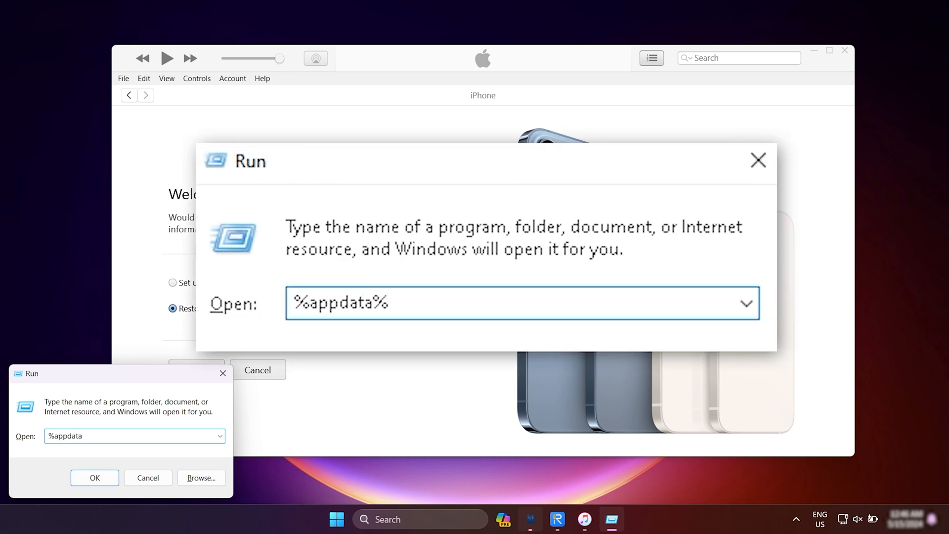
# Step: Browse AppData Roaming > Apple Computer > MobileSync > Backup and find the folder empty
pyautogui.click(94, 477)
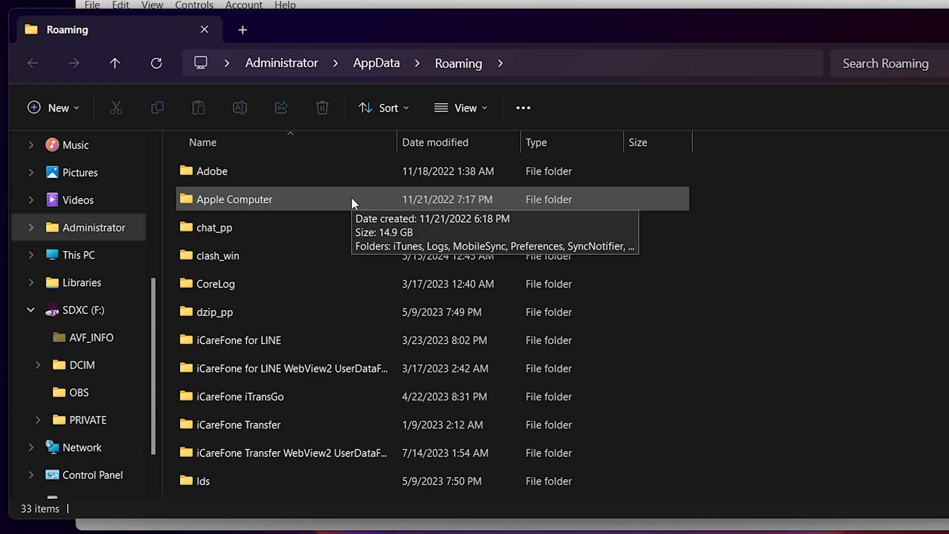
pyautogui.doubleClick(233, 199)
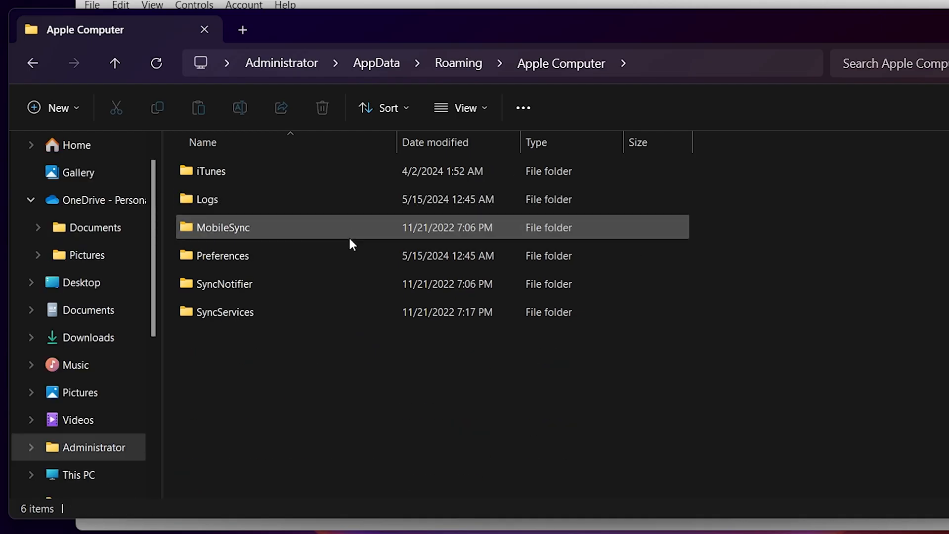
pyautogui.doubleClick(223, 227)
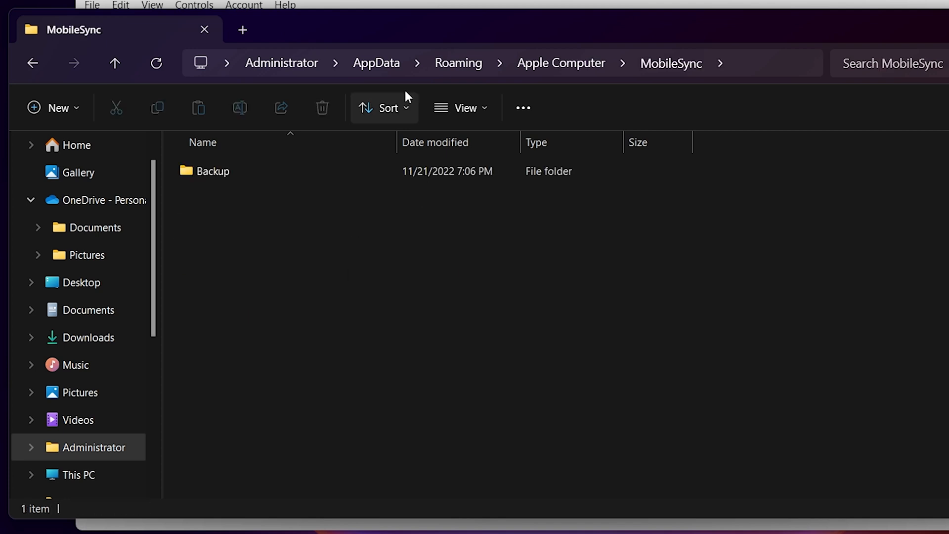
pyautogui.doubleClick(214, 171)
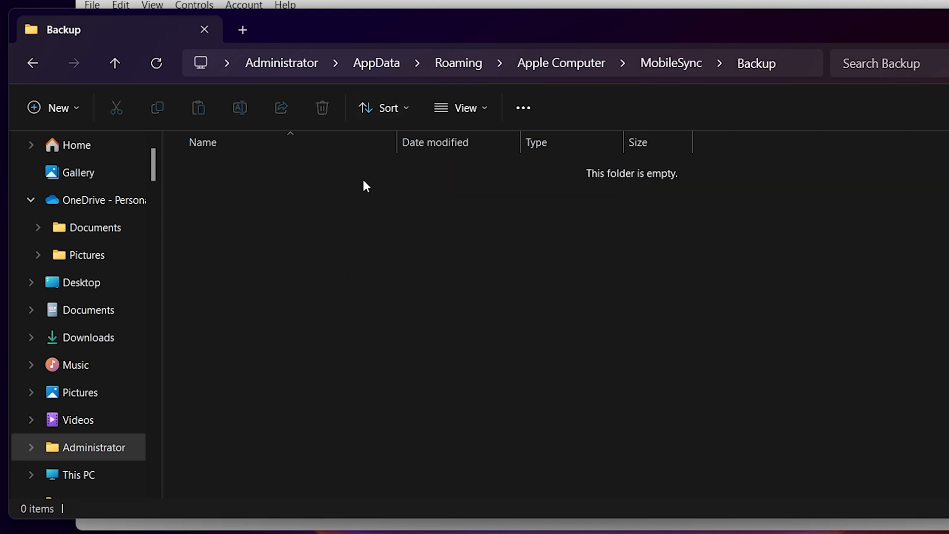
pyautogui.press('Win+r')
pyautogui.write('%userprofile%')
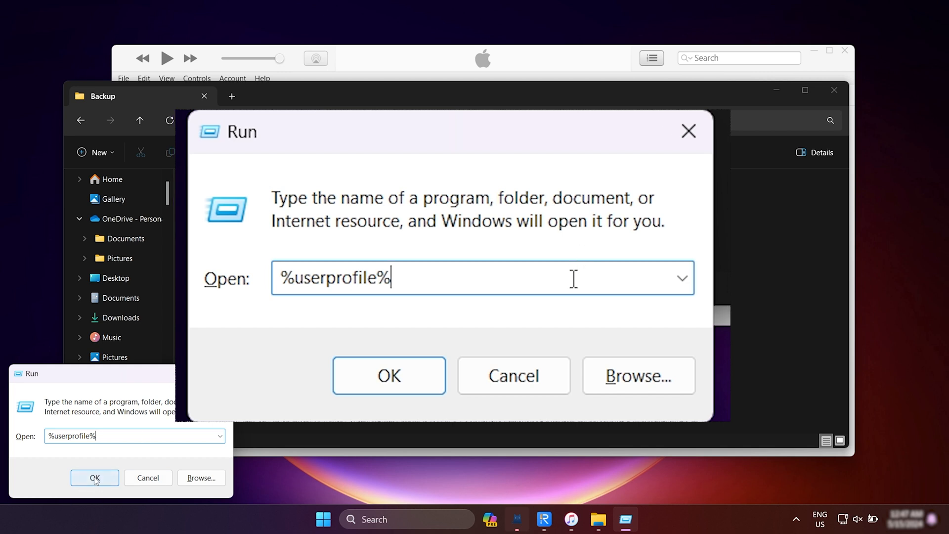
pyautogui.click(95, 477)
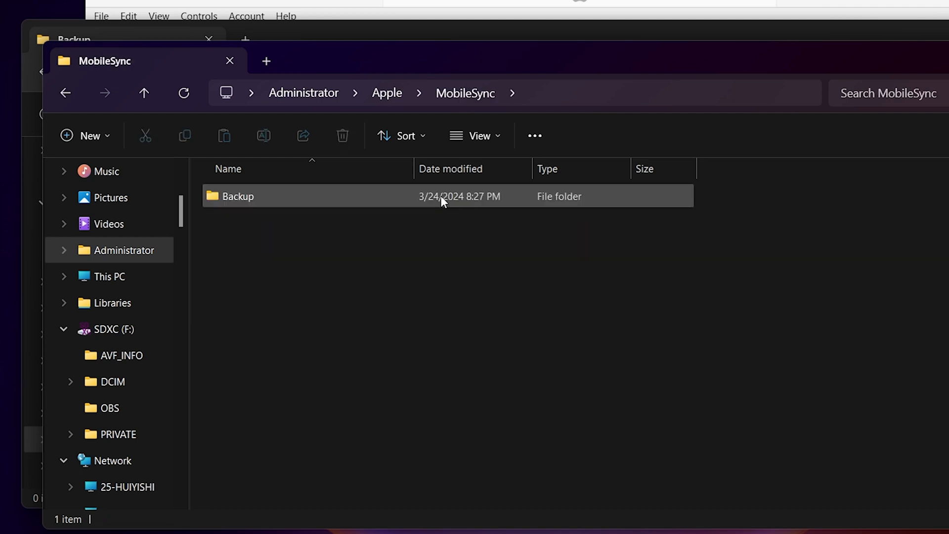
pyautogui.doubleClick(238, 196)
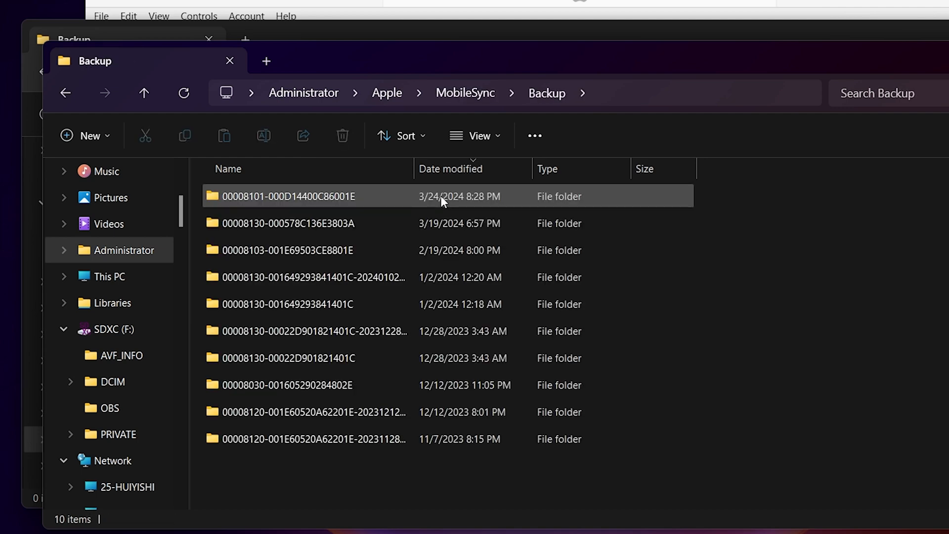
pyautogui.doubleClick(289, 196)
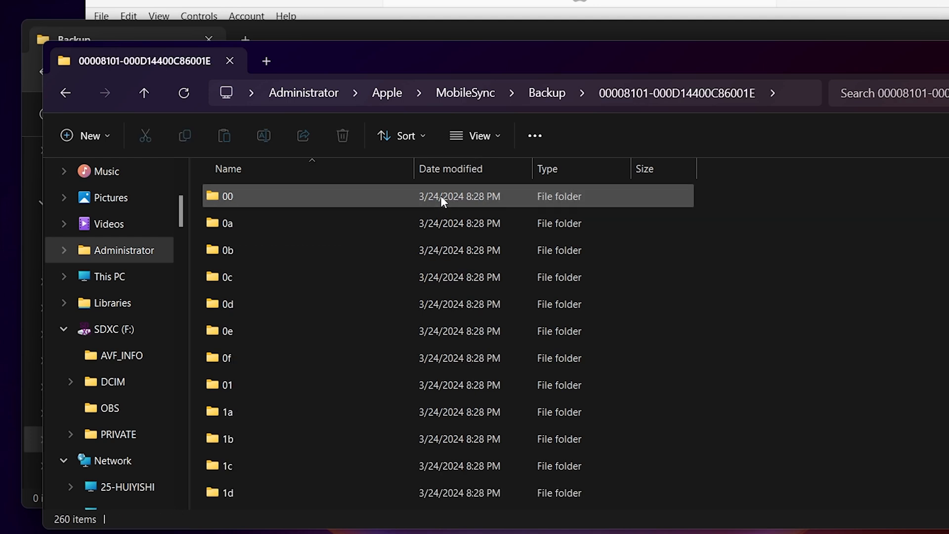
pyautogui.scroll(-3)
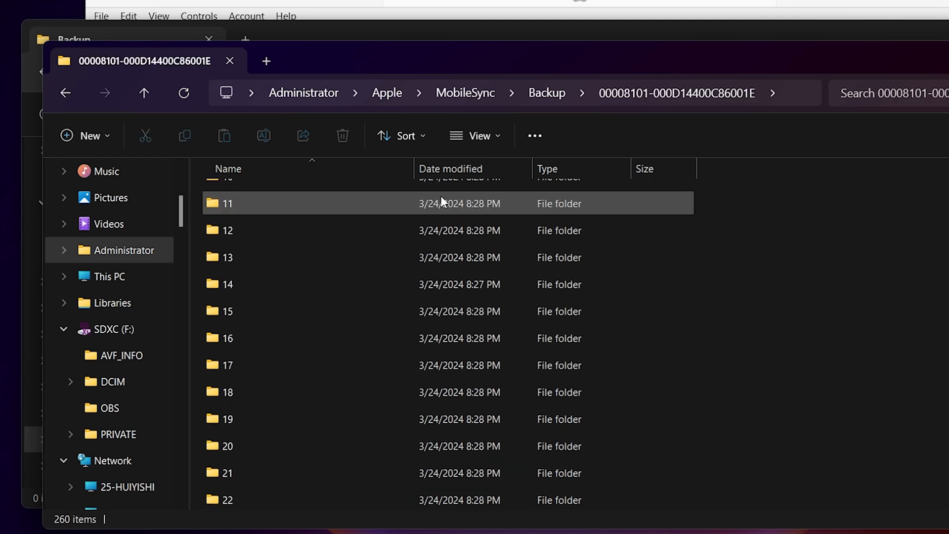
pyautogui.scroll(-3)
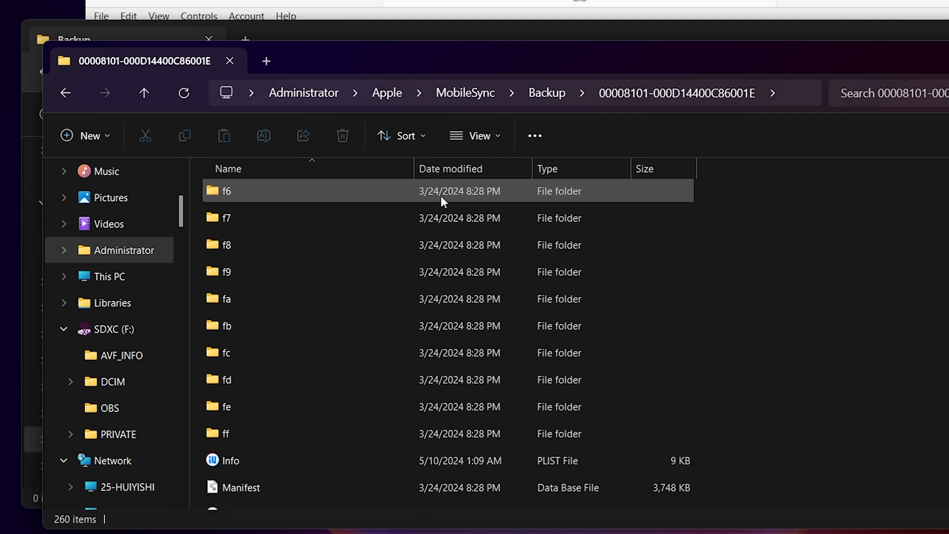
pyautogui.scroll(-3)
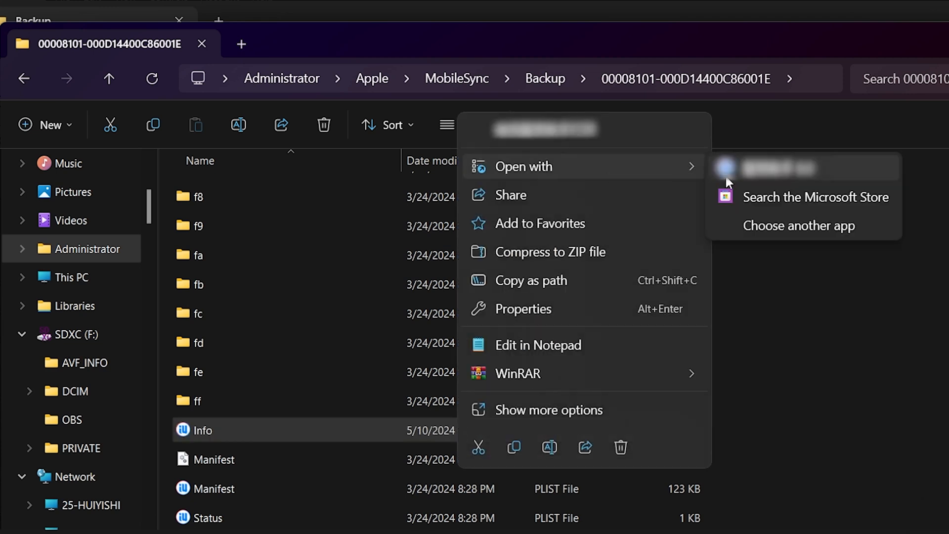
# Step: Open the backup's Info.plist in Notepad and search it for 'product'
pyautogui.click(800, 225)
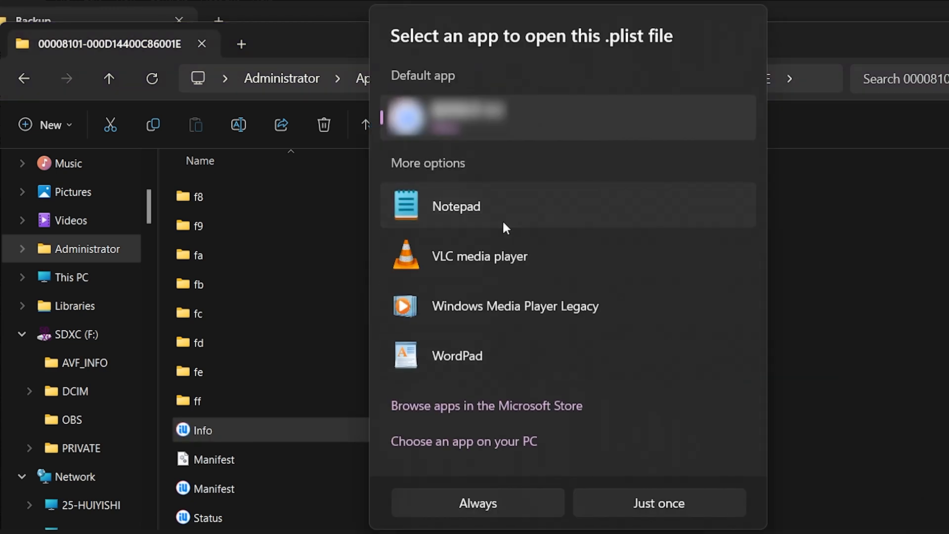
pyautogui.click(456, 206)
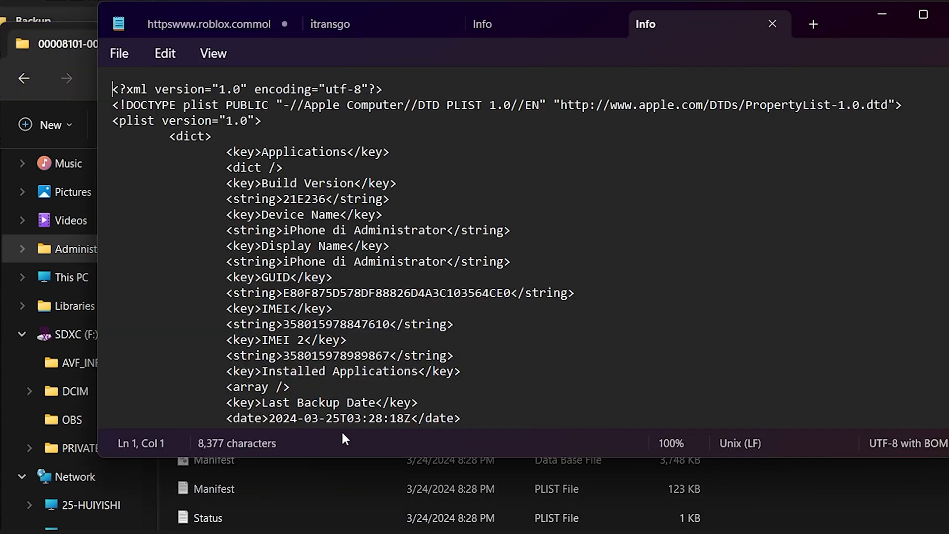
pyautogui.press('Ctrl+f')
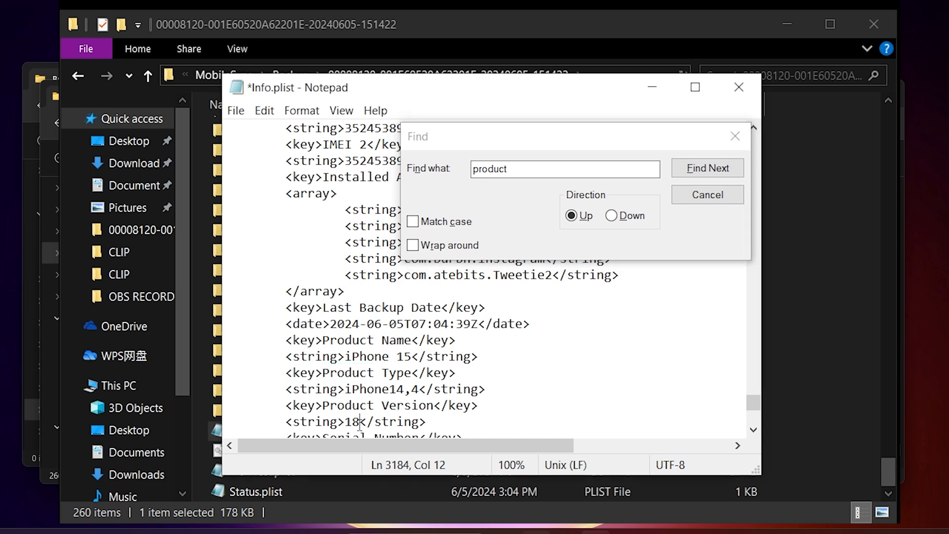
# Step: Change Product Version from 18 to 17.5.1 in Info.plist and save the file
pyautogui.press('Backspace')
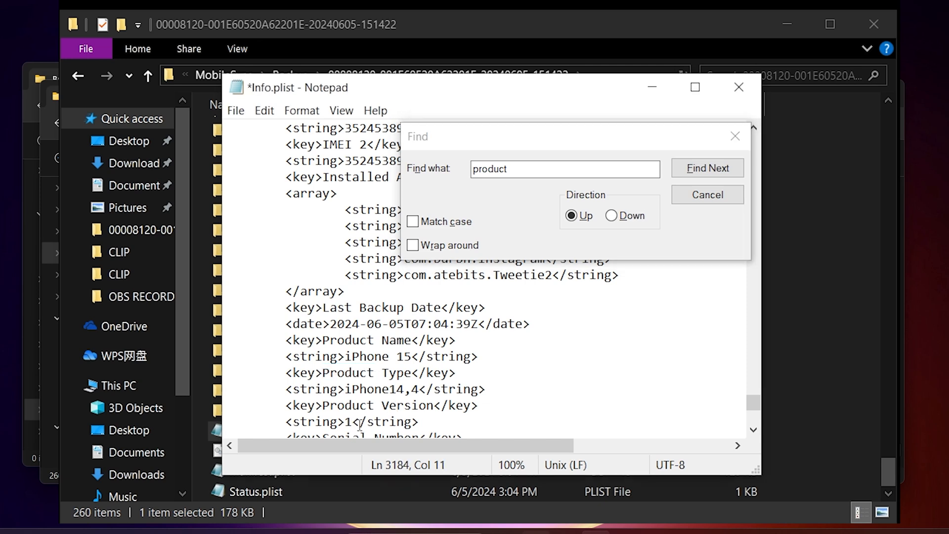
pyautogui.write('7.5')
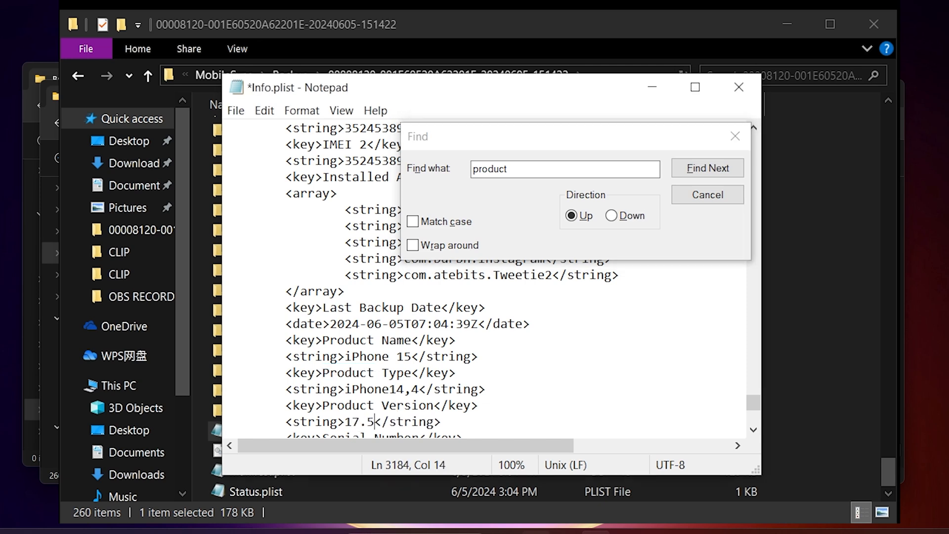
pyautogui.write('.1')
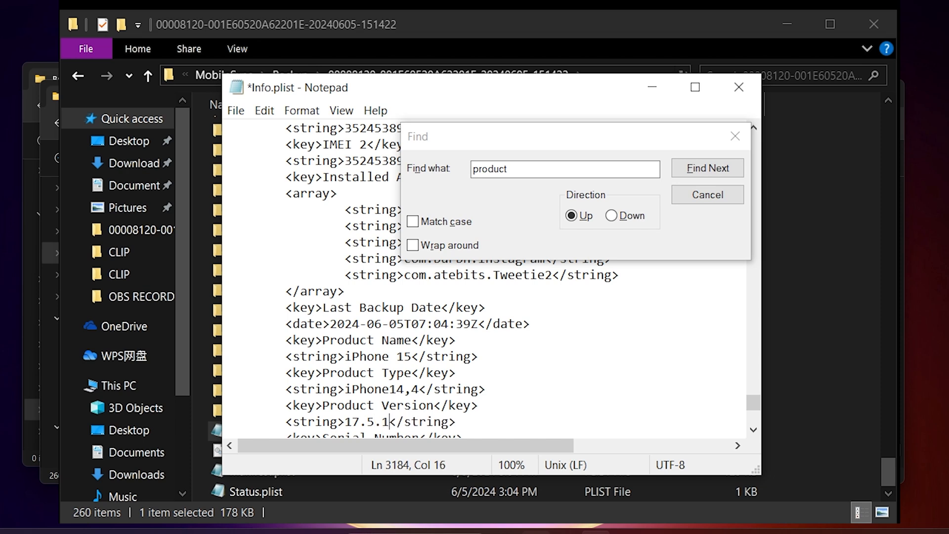
pyautogui.press('ctrl+s')
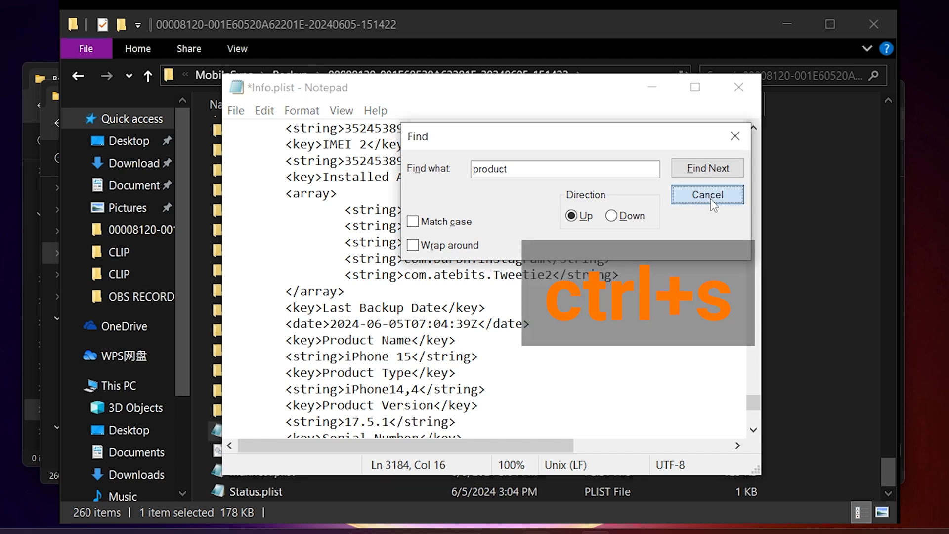
pyautogui.click(738, 87)
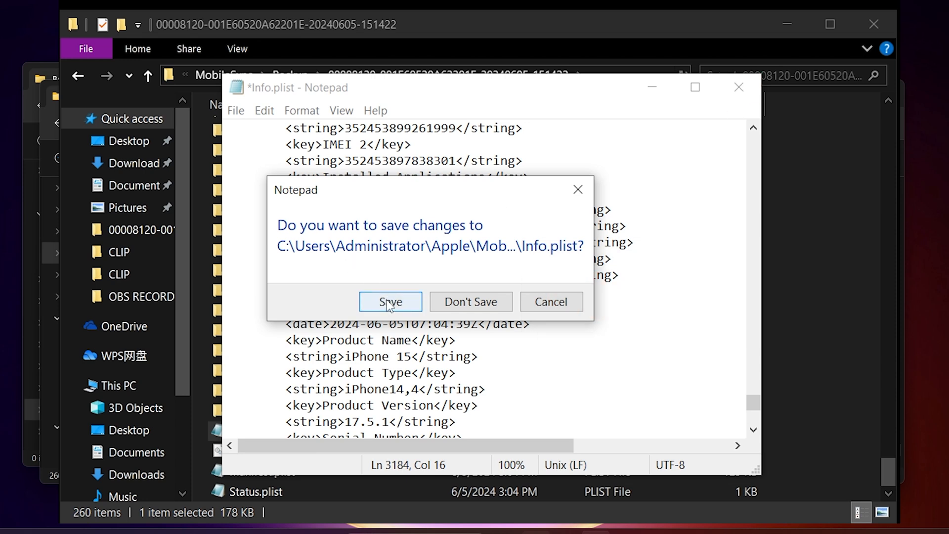
pyautogui.click(390, 302)
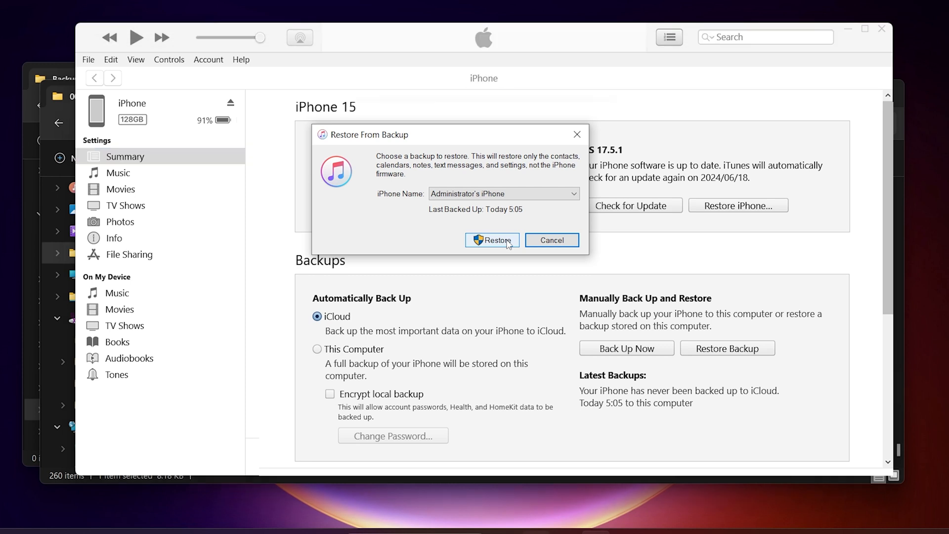
# Step: Start restoring the iPhone 15 from today's 5:05 computer backup
pyautogui.click(492, 240)
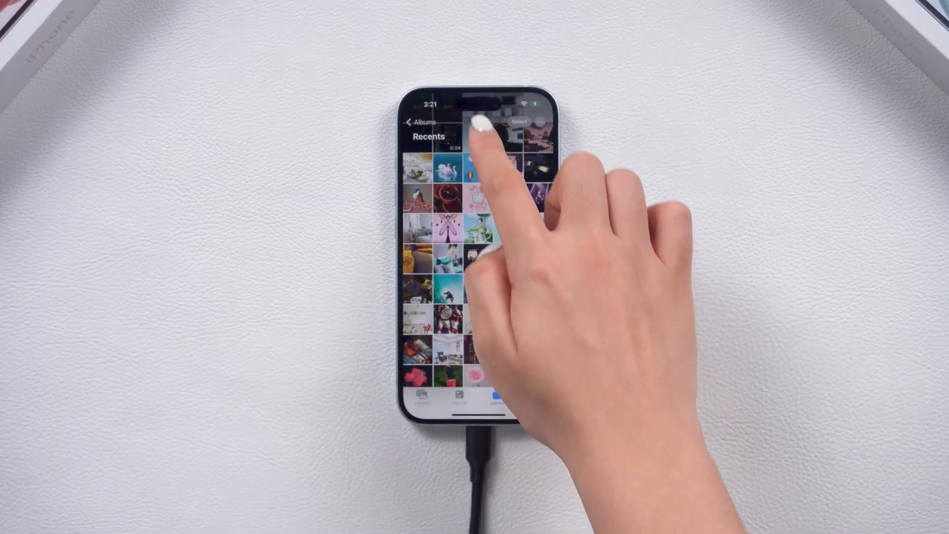
# Step: Show the iPhone's About > iOS Version page confirming iOS 17.5.1 (21F90)
pyautogui.click(478, 134)
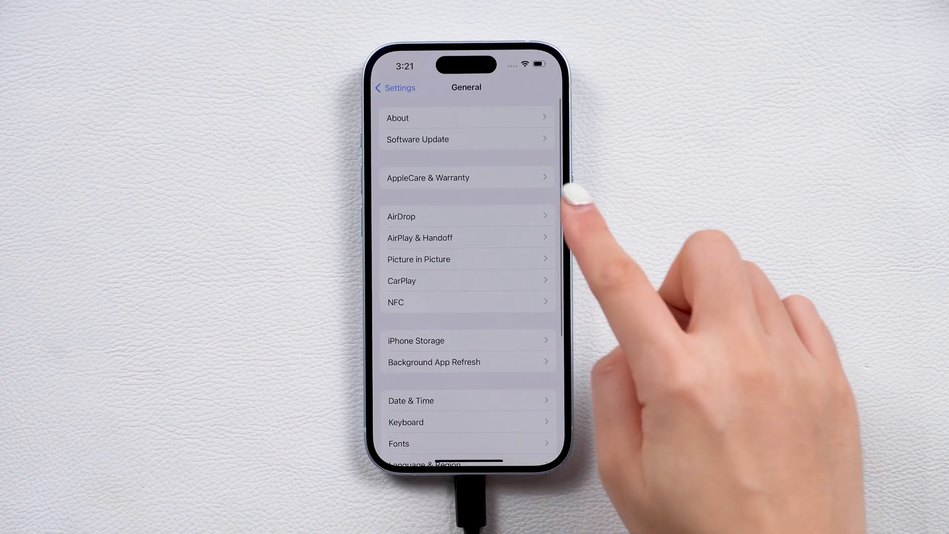
pyautogui.click(397, 118)
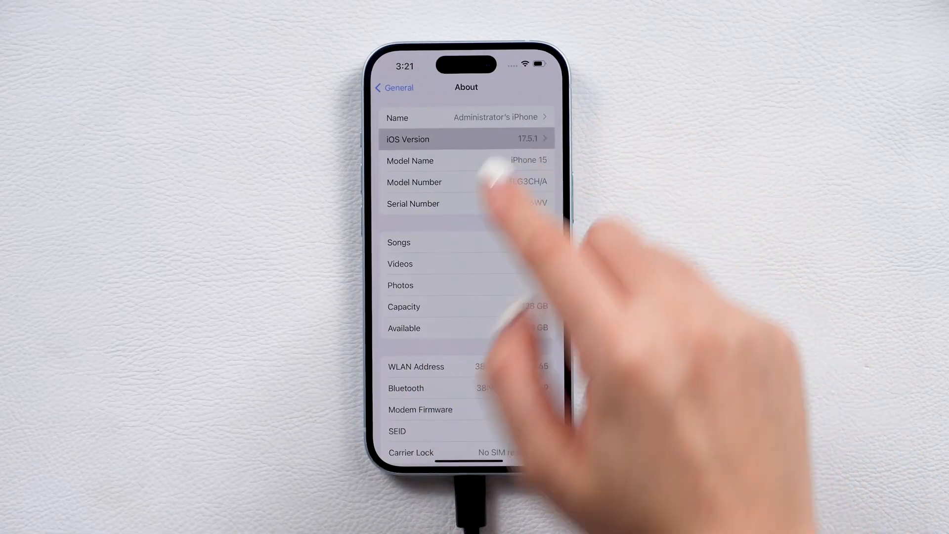
pyautogui.click(466, 139)
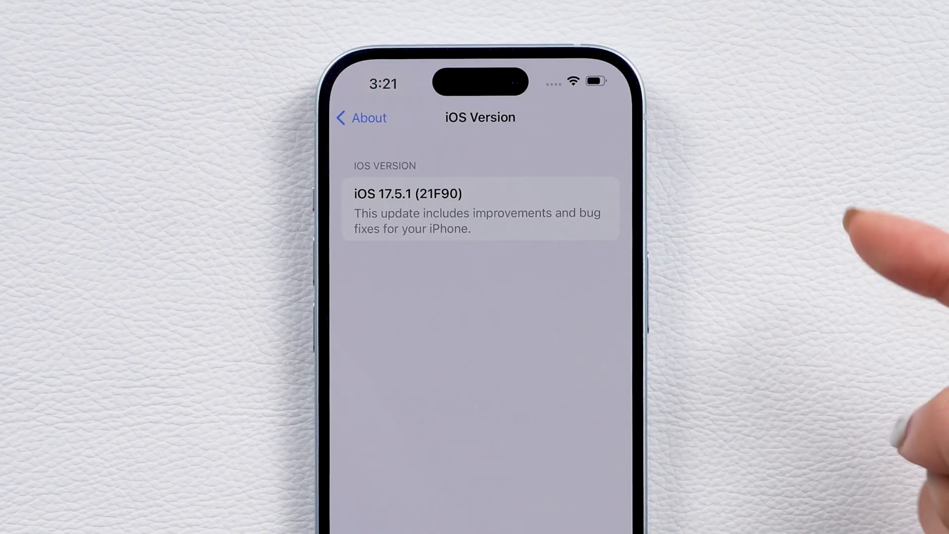